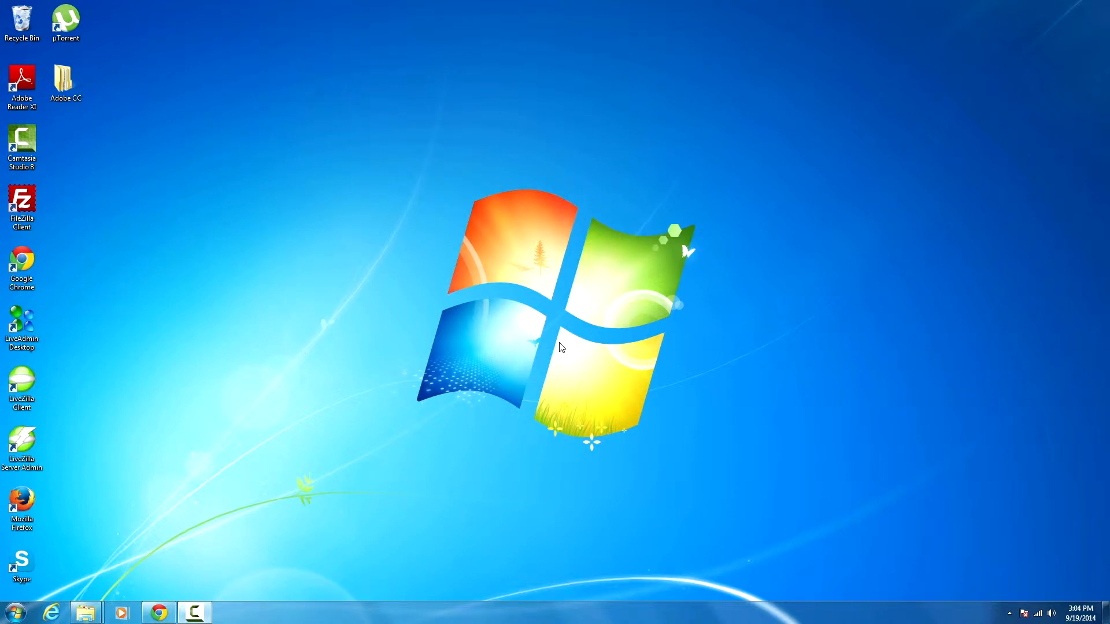
pyautogui.moveTo(158, 612)
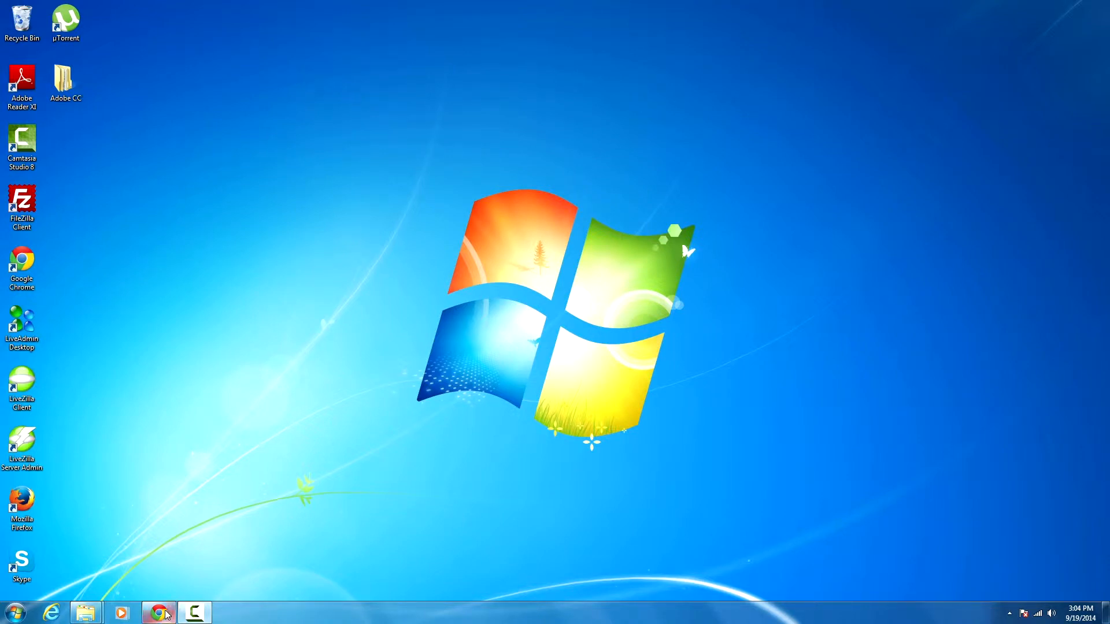
# Bring Chrome forward and enter luv as the desired username on the signup form.
pyautogui.click(159, 612)
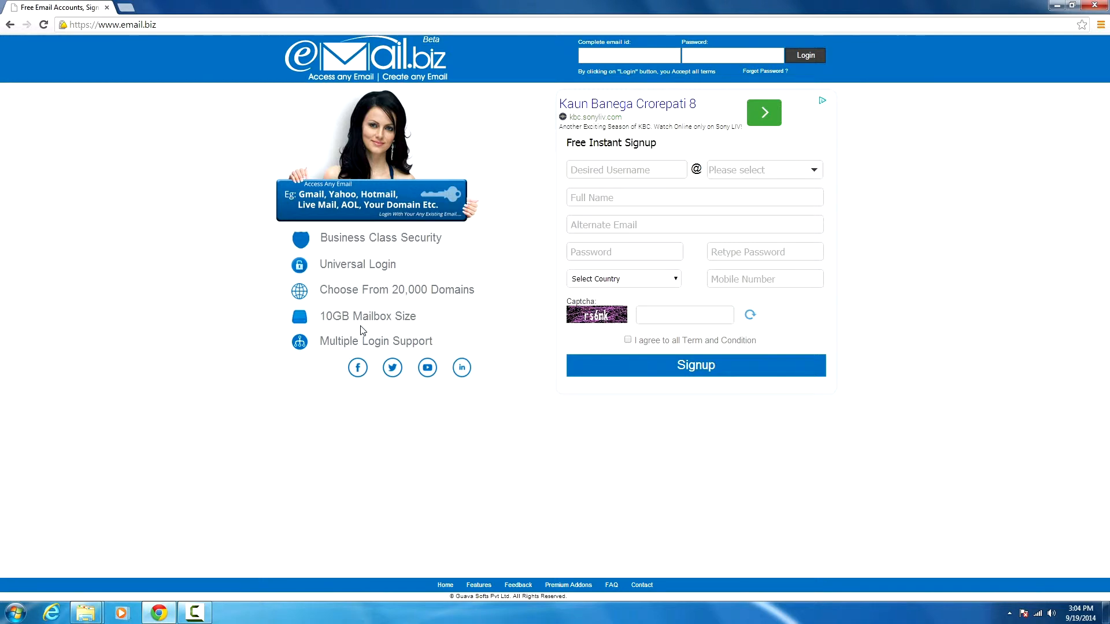
pyautogui.moveTo(414, 251)
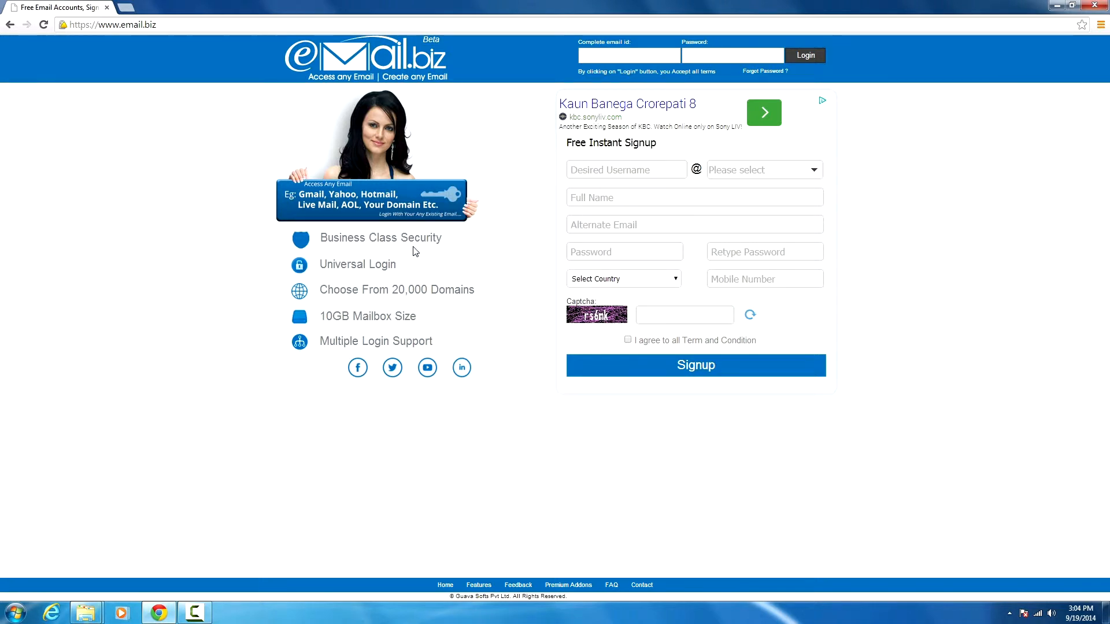
pyautogui.moveTo(467, 254)
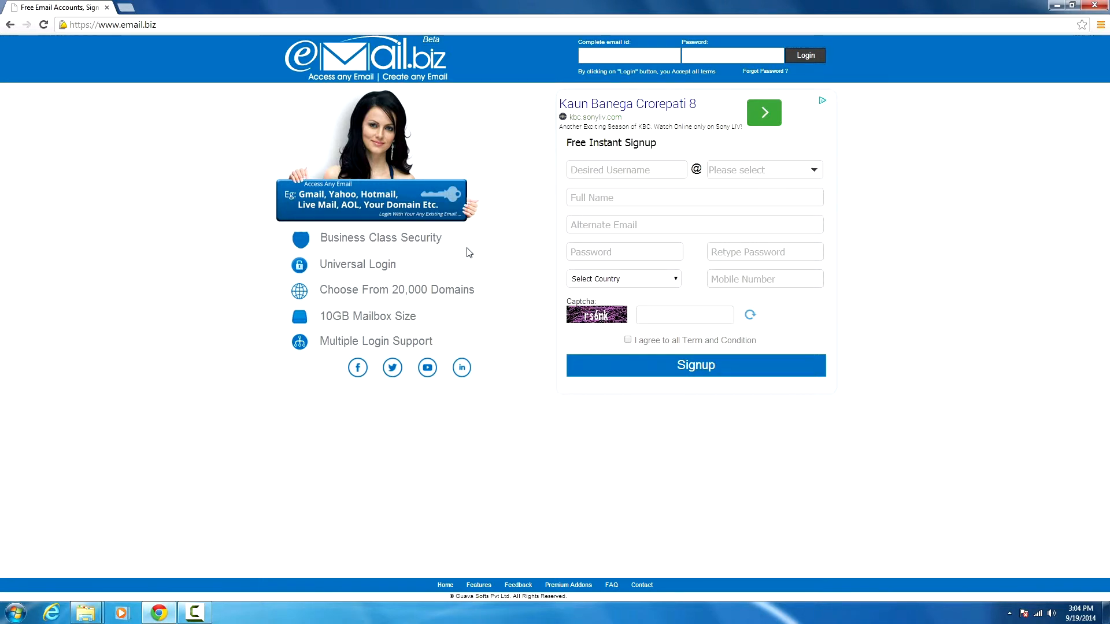
pyautogui.moveTo(472, 264)
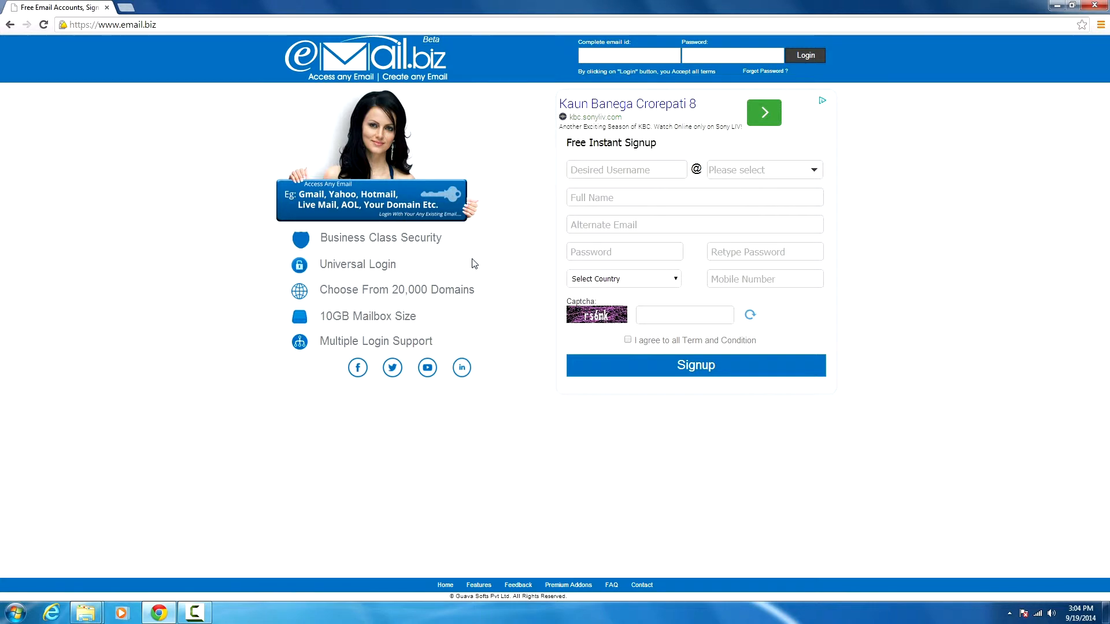
pyautogui.moveTo(467, 267)
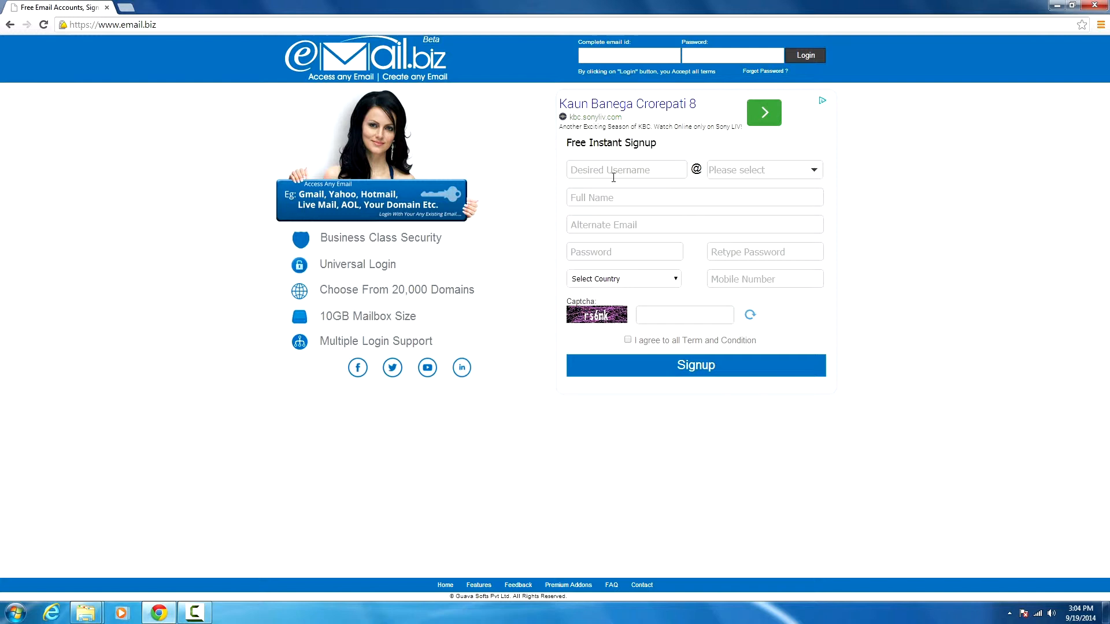
pyautogui.click(626, 169)
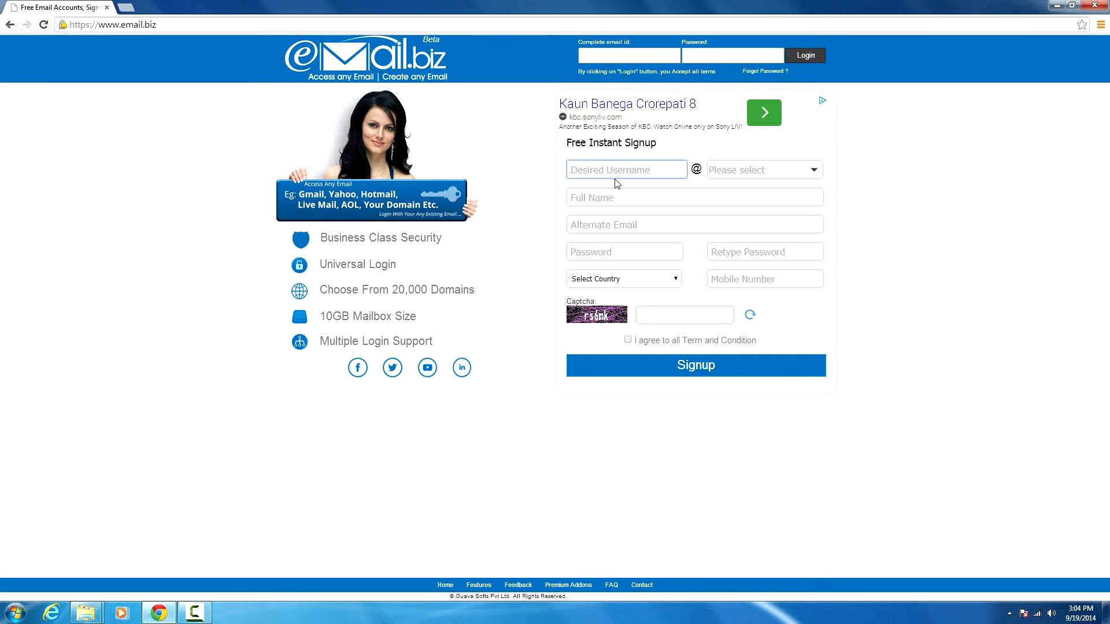
pyautogui.click(625, 169)
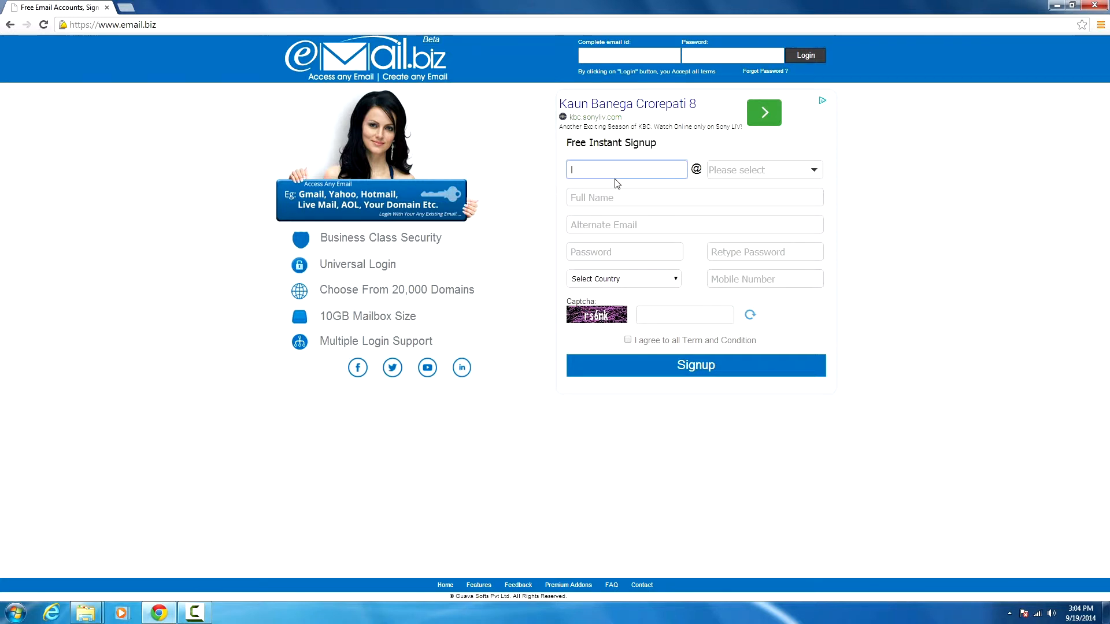
pyautogui.write('luv')
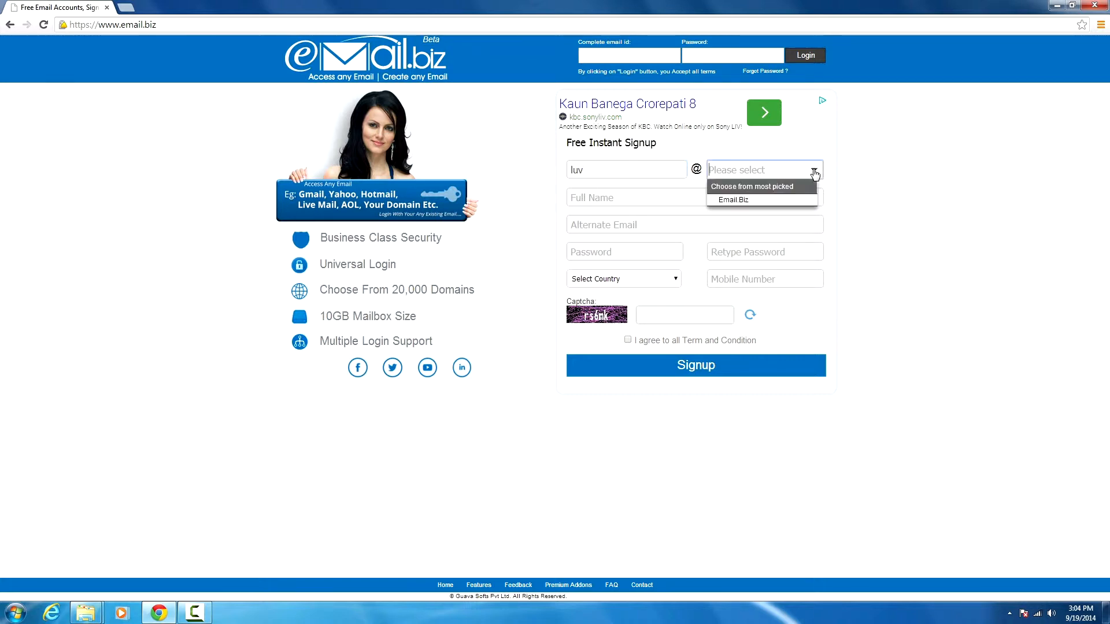
# Expand the domain dropdown and scroll to the 'Search From 20K Options' entry.
pyautogui.click(812, 169)
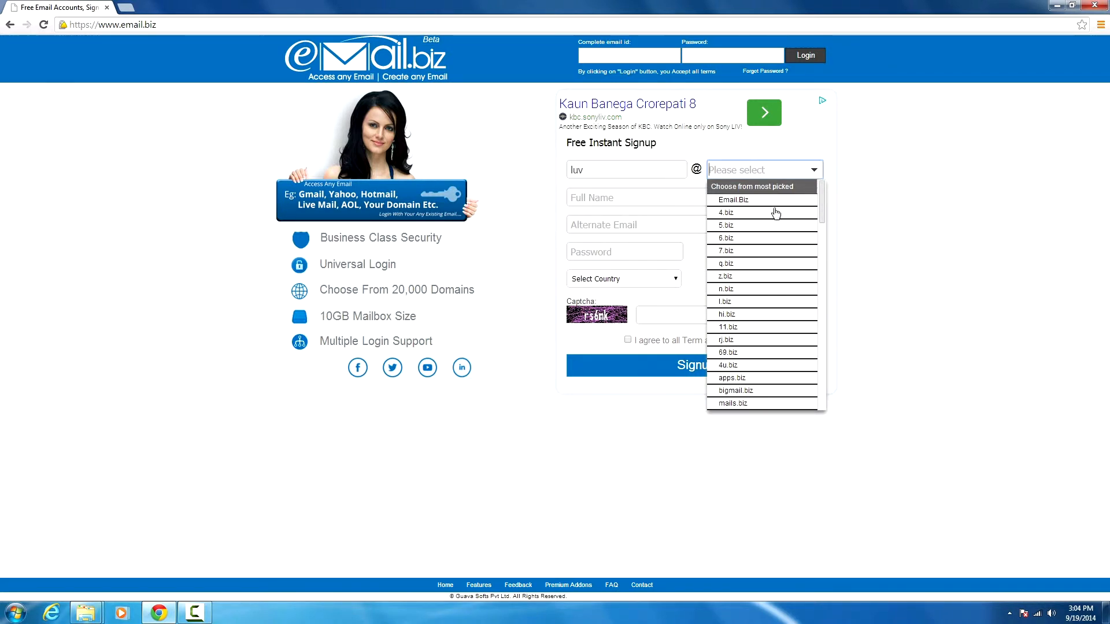
pyautogui.moveTo(736, 254)
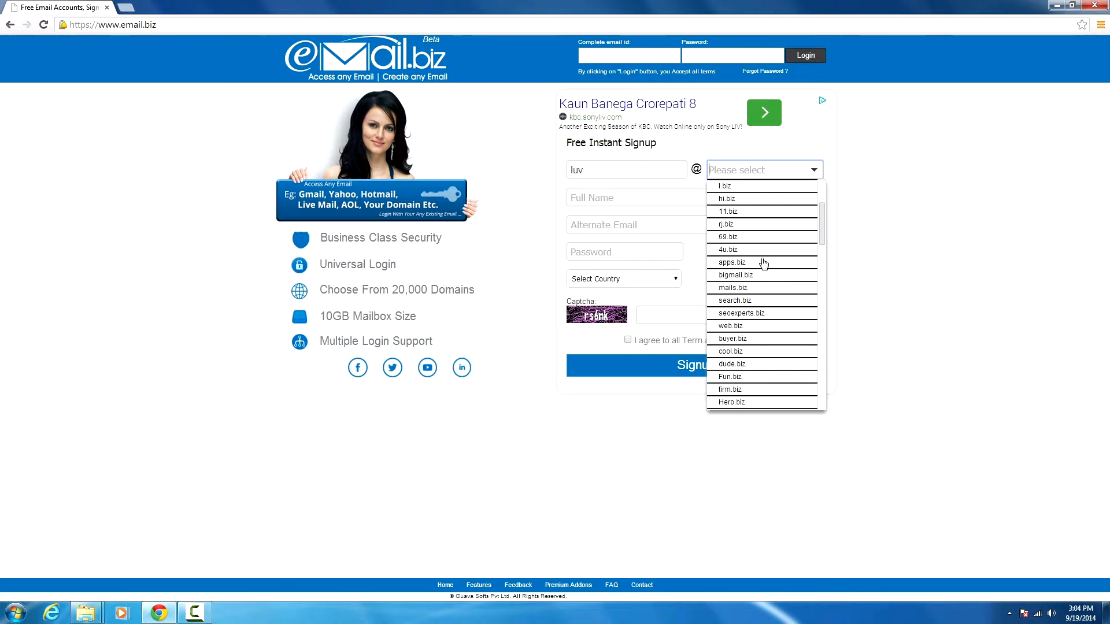
pyautogui.scroll(-3)
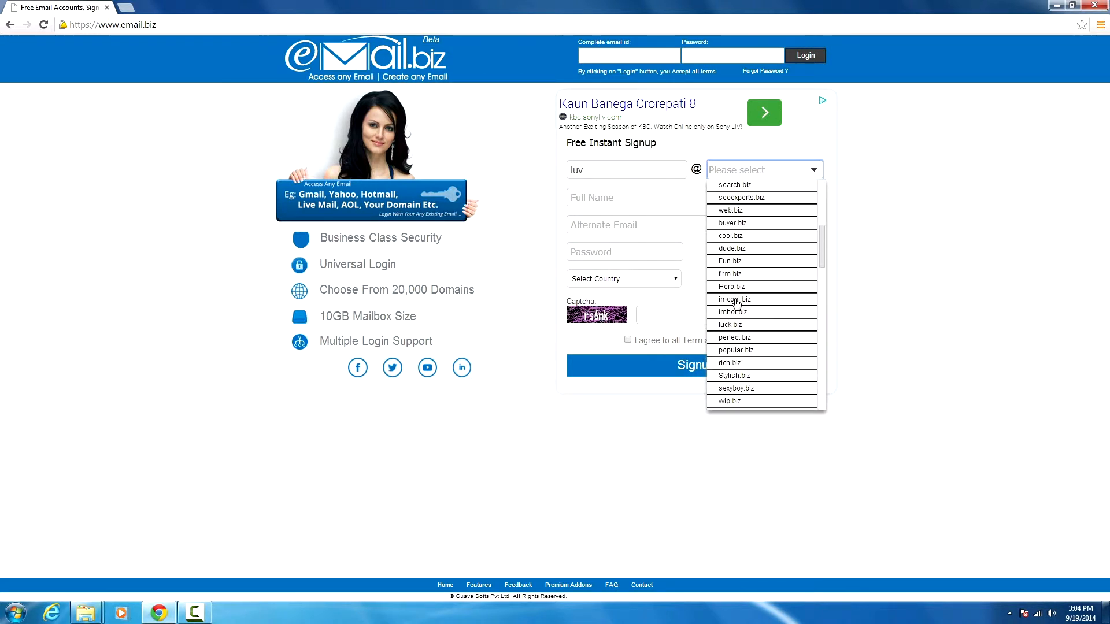
pyautogui.scroll(-3)
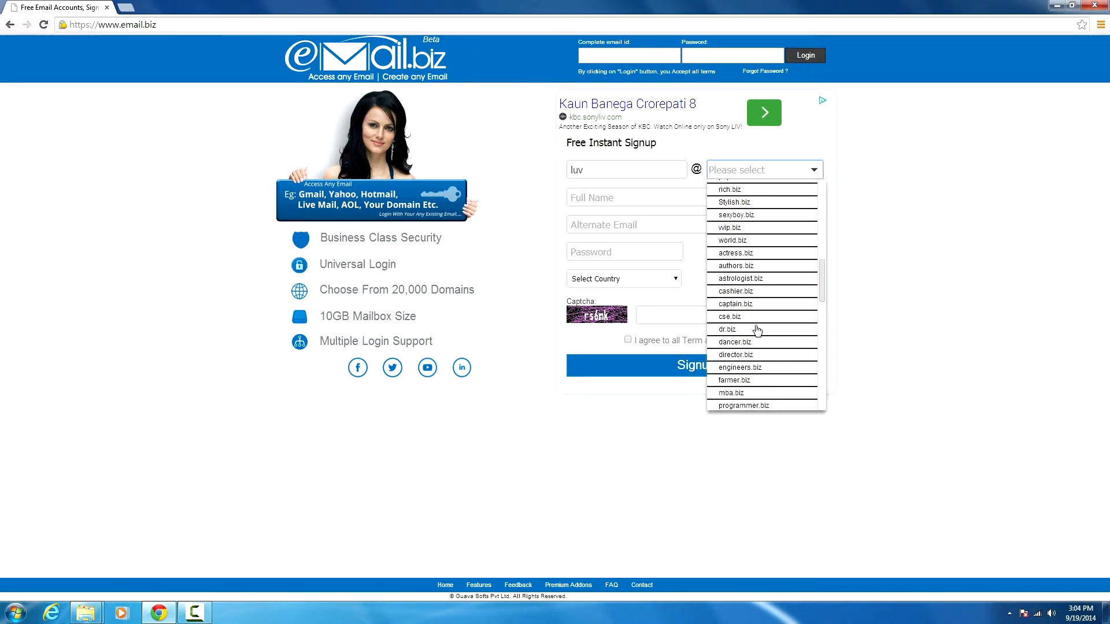
pyautogui.scroll(-3)
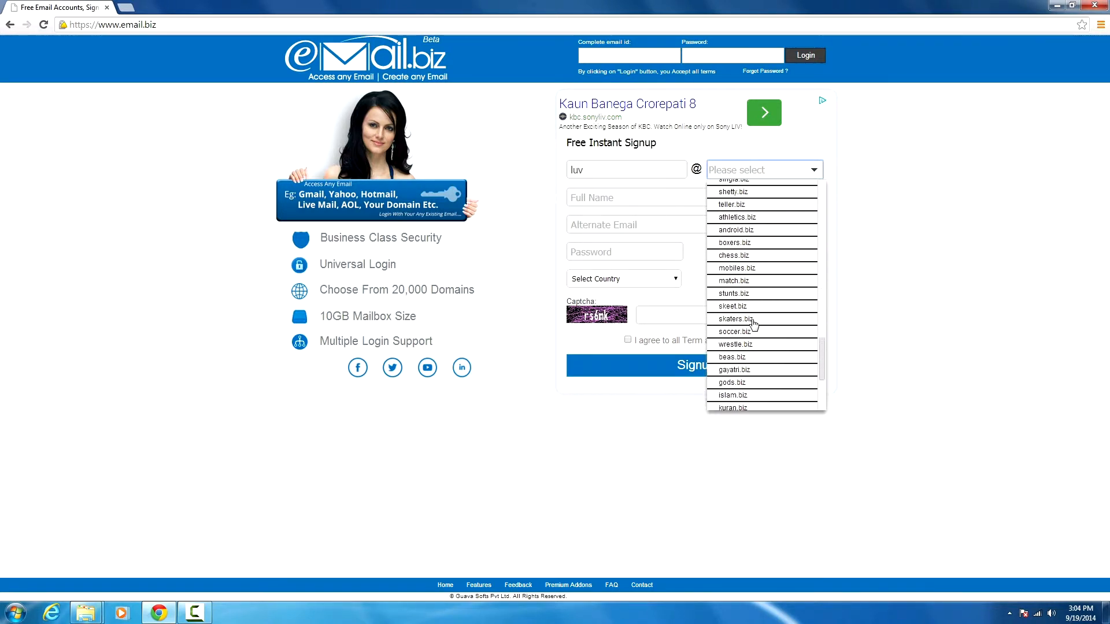
pyautogui.scroll(-3)
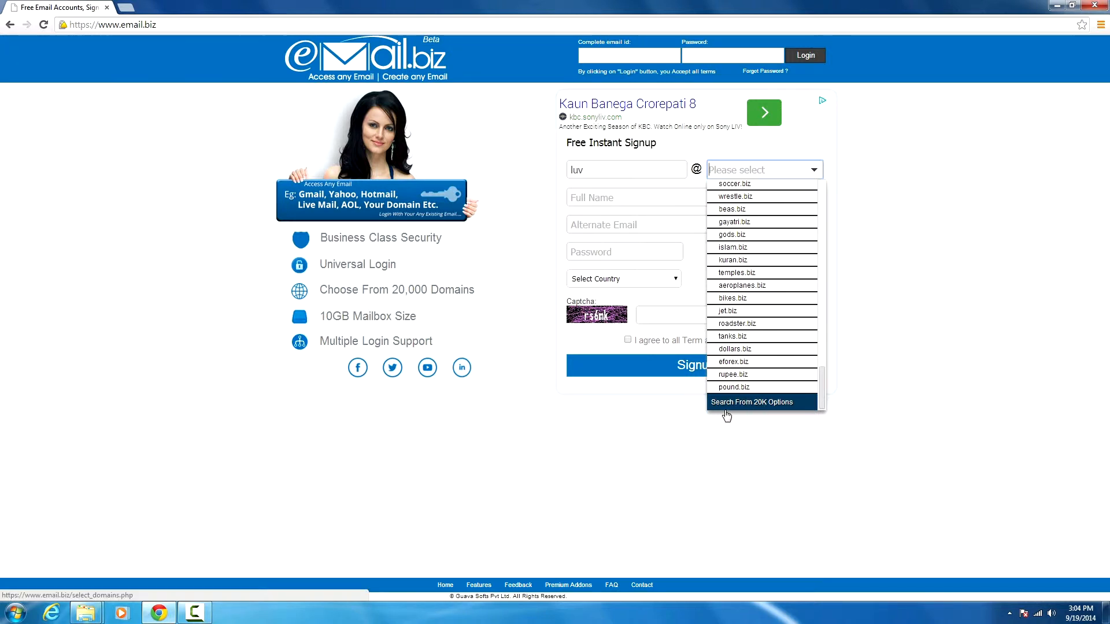
pyautogui.moveTo(774, 410)
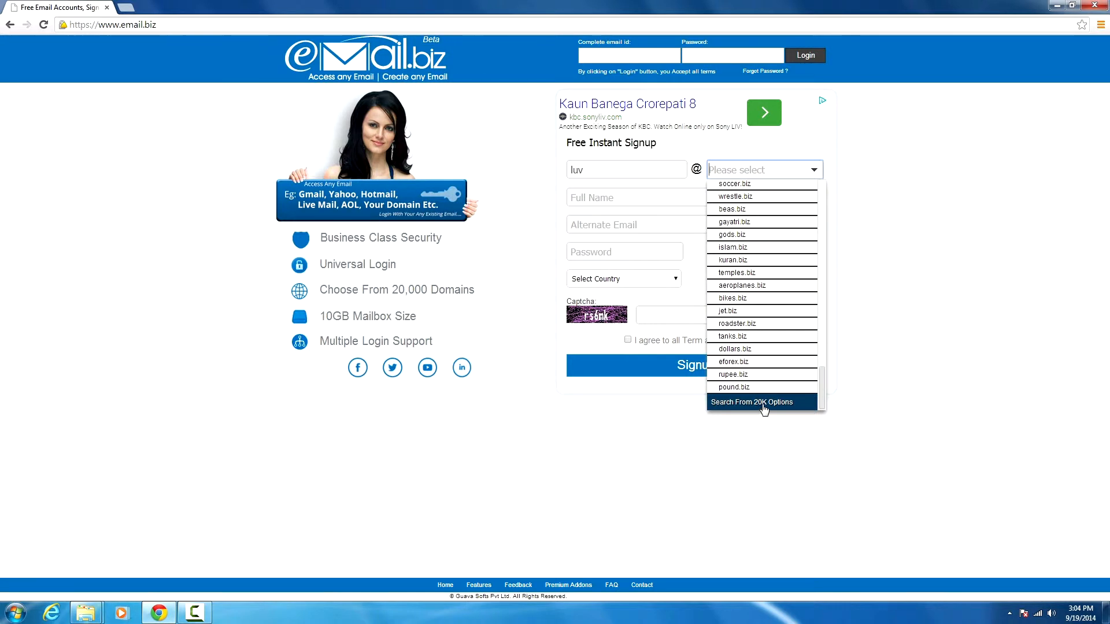
# Browse the full domain catalogue through the Games, Travel, Technology, Sports and Region categories.
pyautogui.click(751, 402)
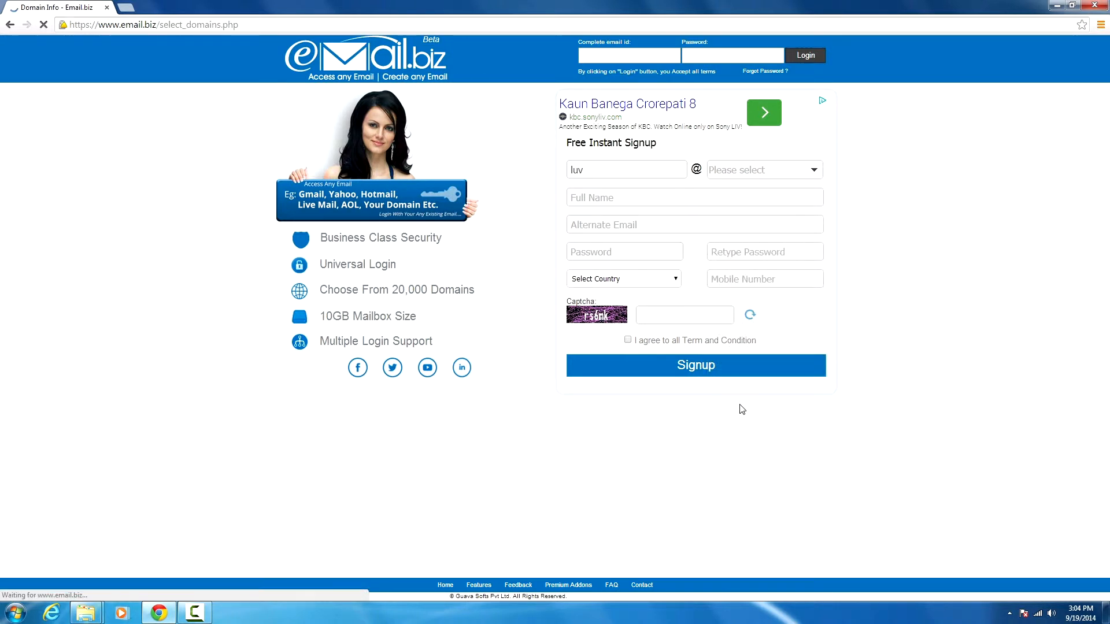
pyautogui.moveTo(783, 399)
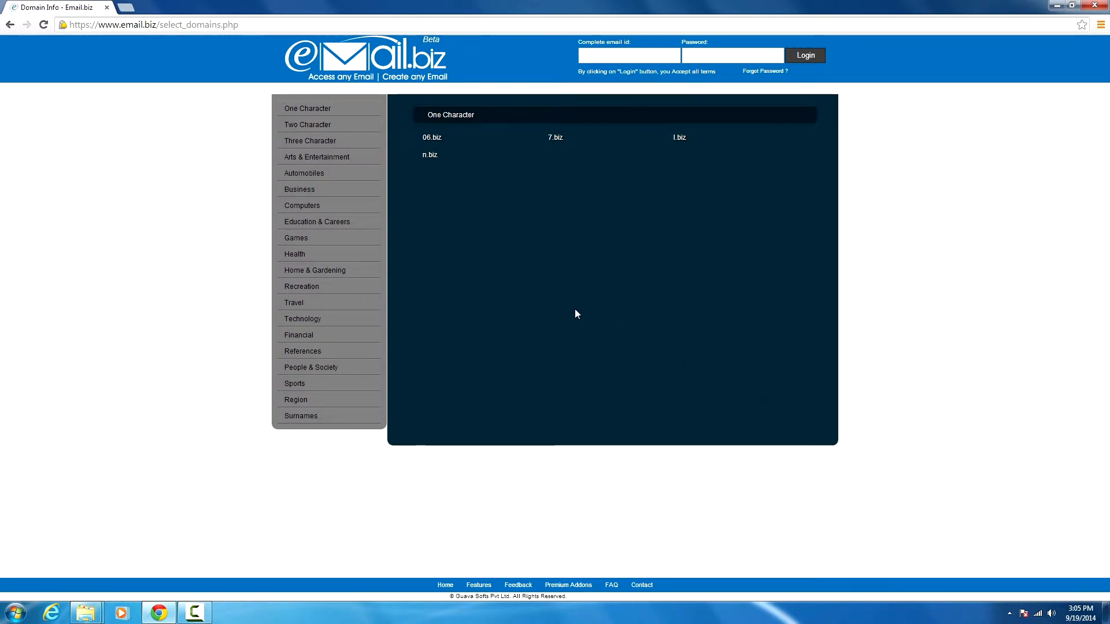
pyautogui.moveTo(326, 113)
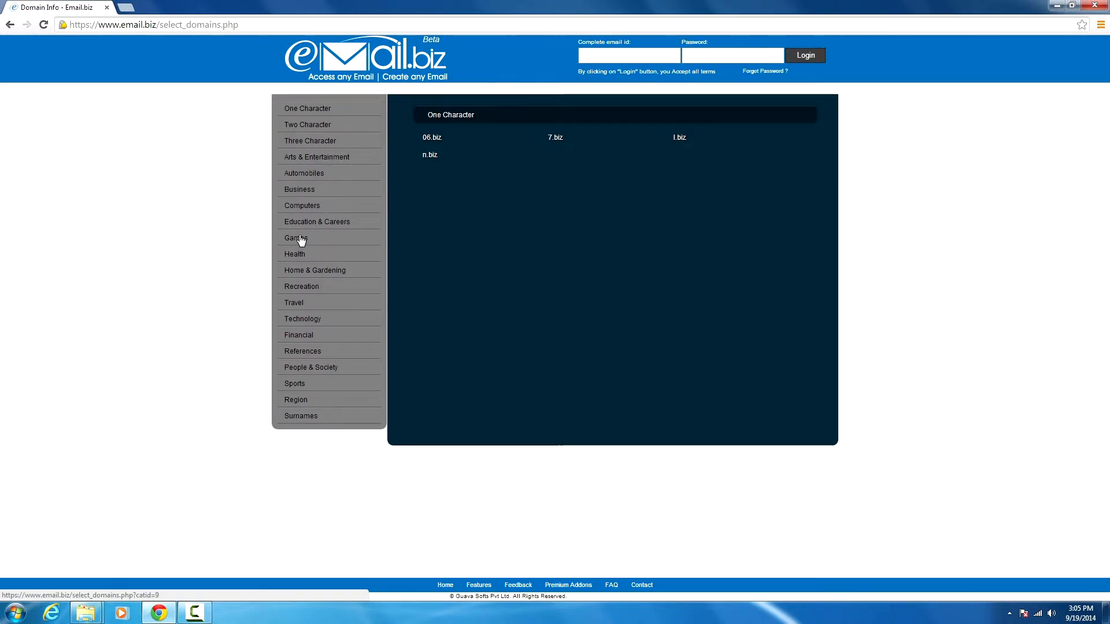
pyautogui.click(296, 238)
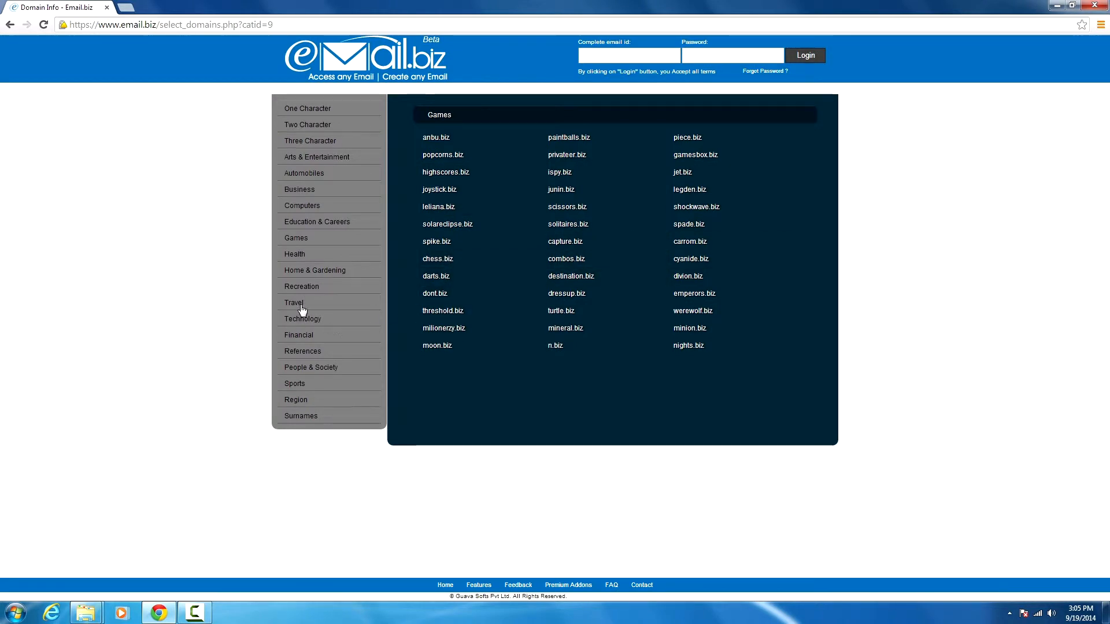
pyautogui.click(292, 303)
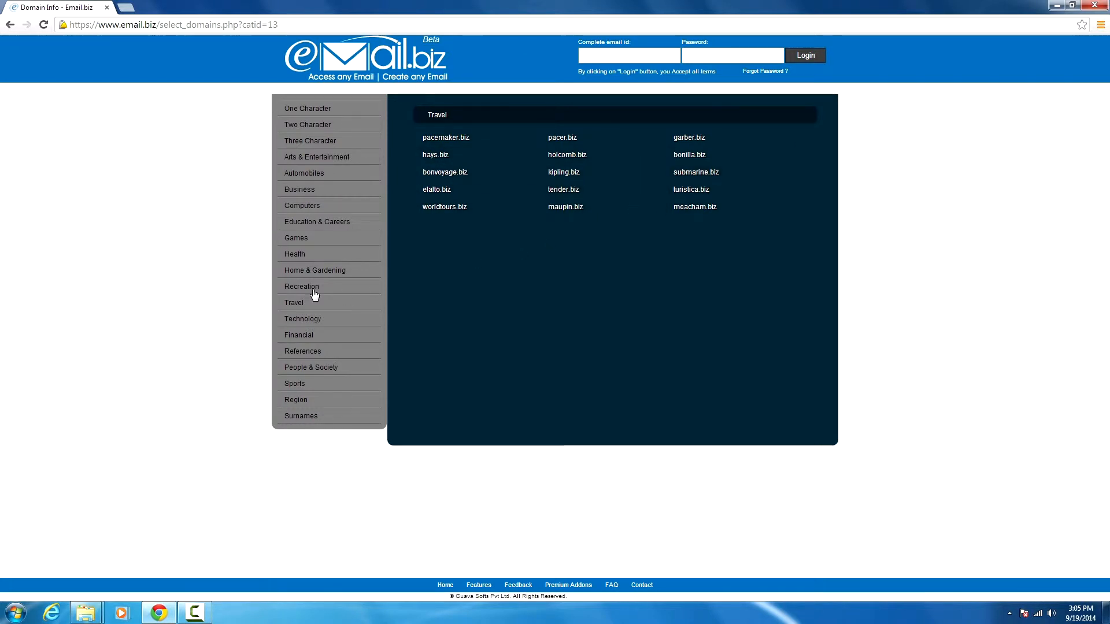
pyautogui.click(298, 319)
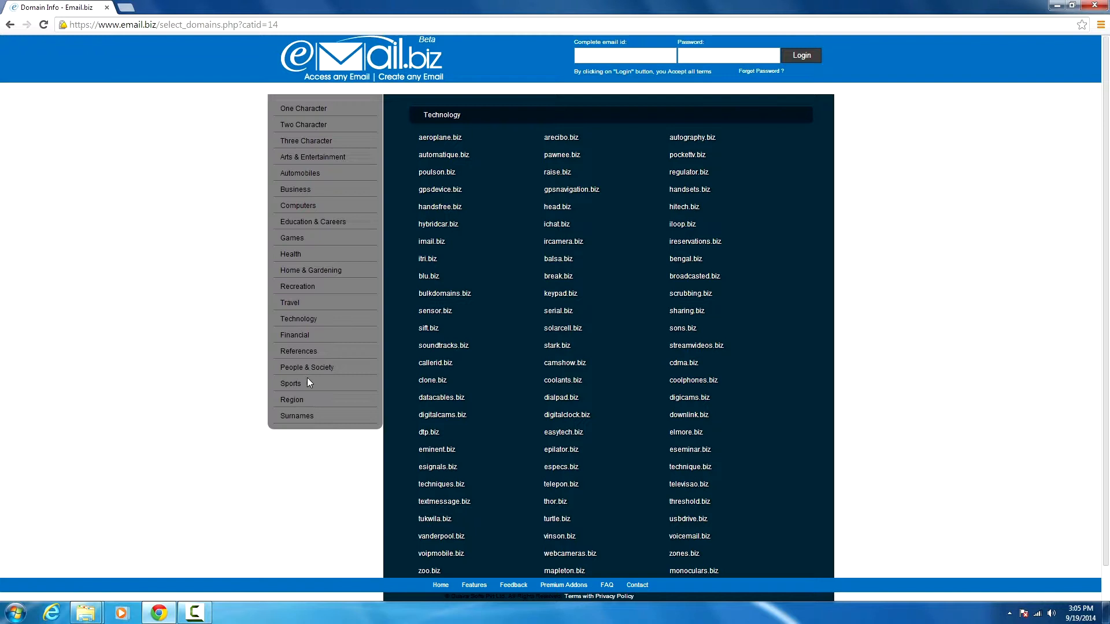
pyautogui.click(290, 382)
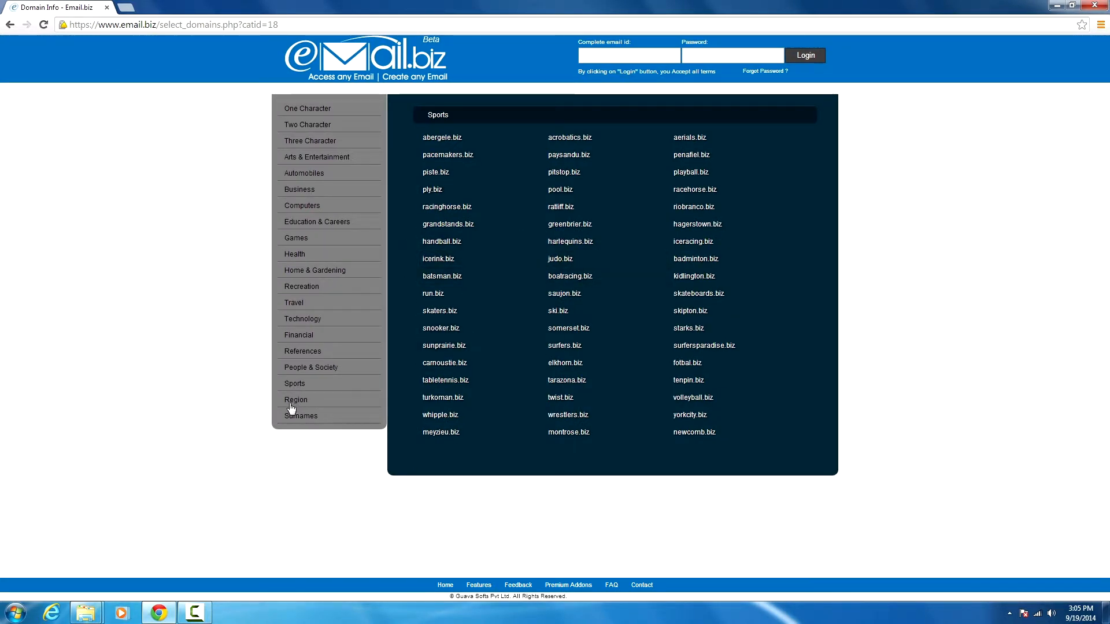
pyautogui.click(296, 399)
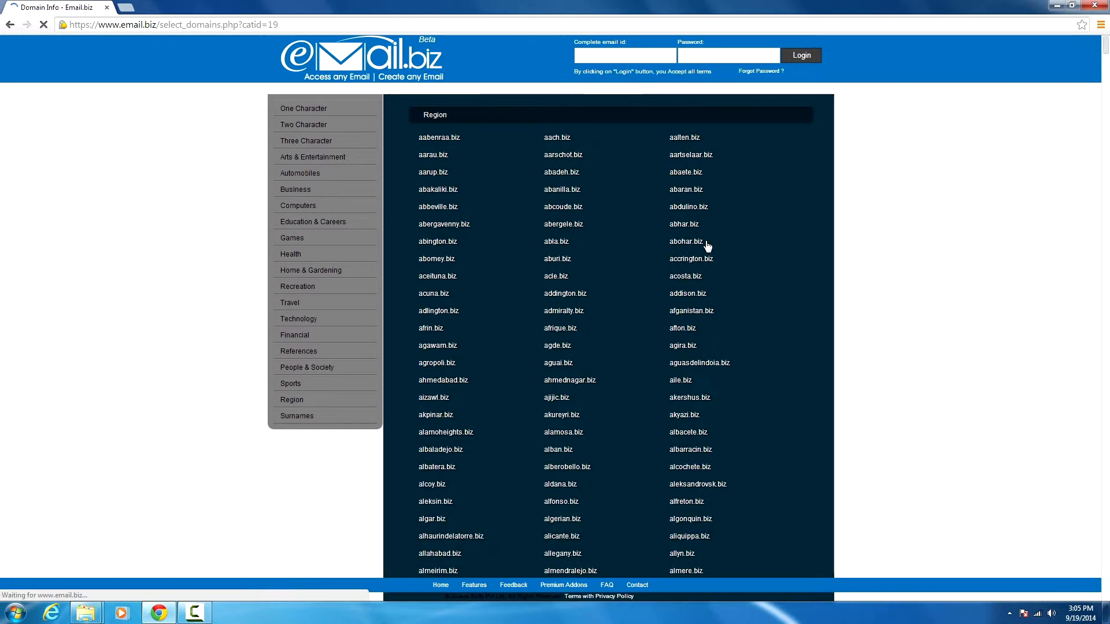
# Look through the Region domain list, then return to the free signup page via browser Back.
pyautogui.scroll(-3)
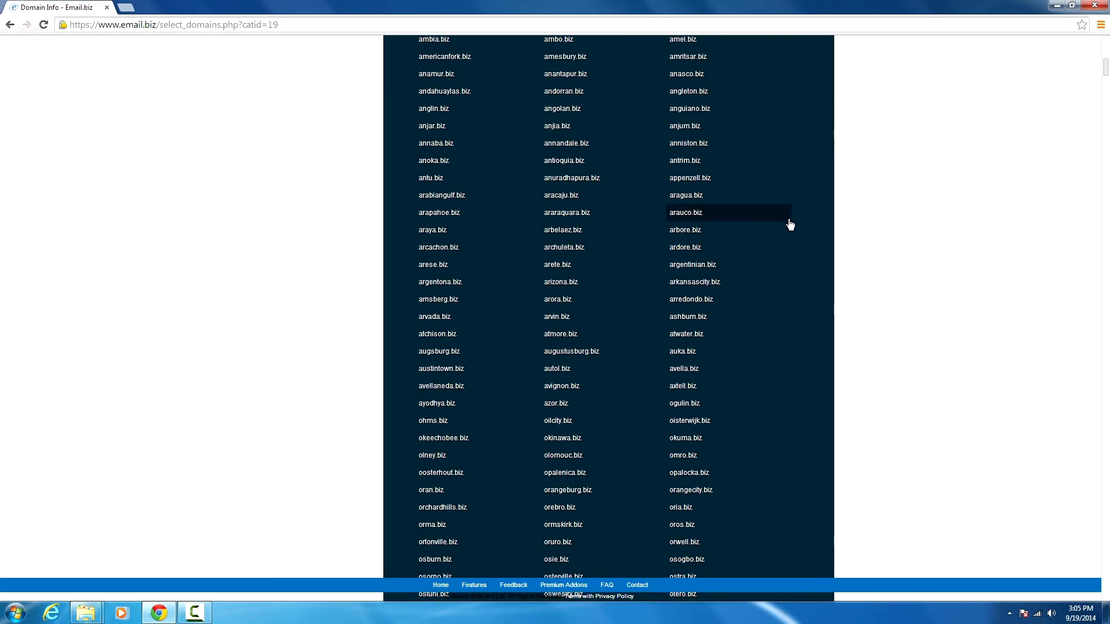
pyautogui.scroll(-3)
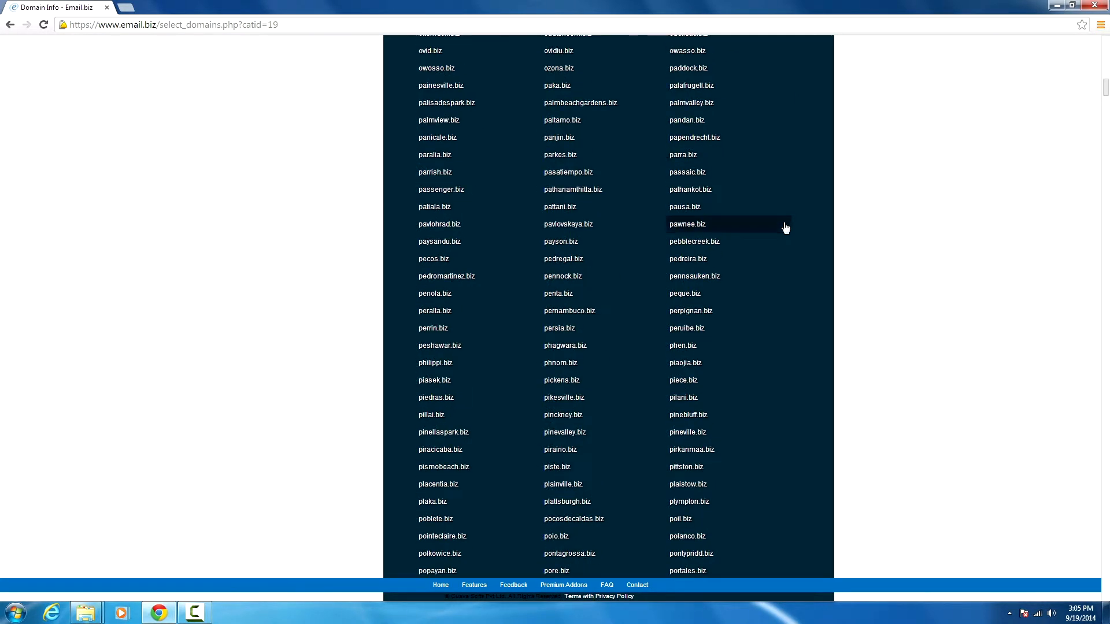
pyautogui.scroll(-3)
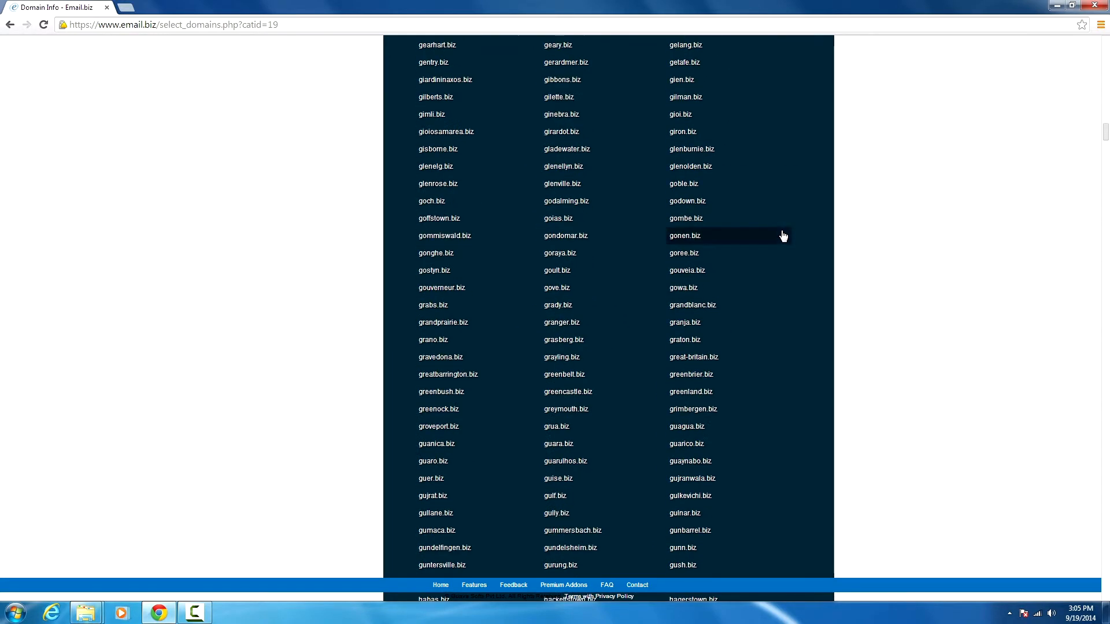
pyautogui.scroll(-3)
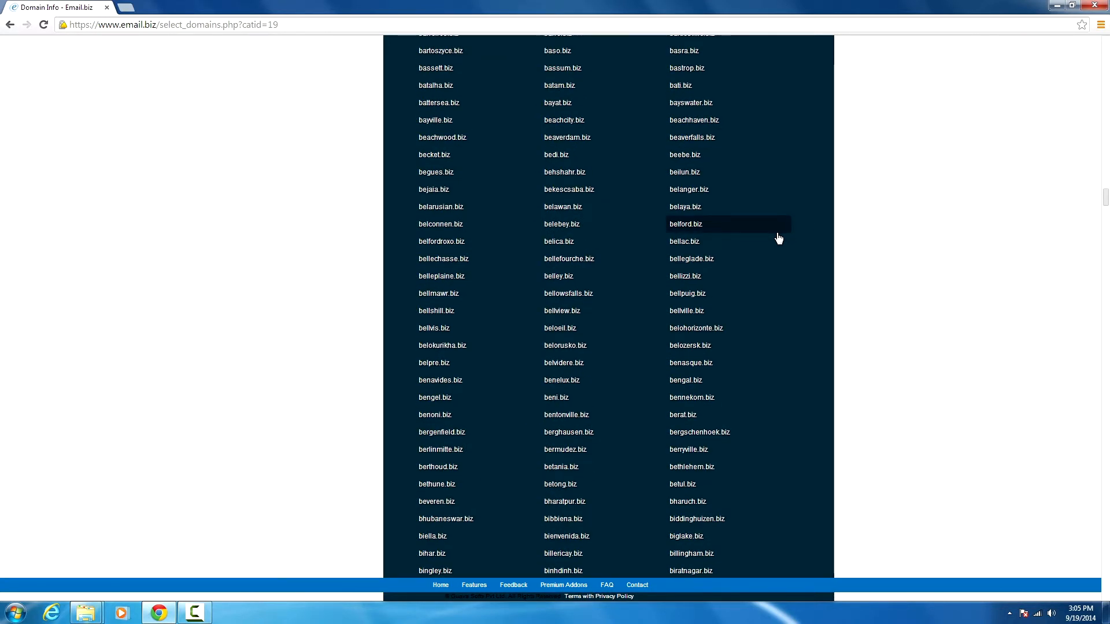
pyautogui.scroll(-3)
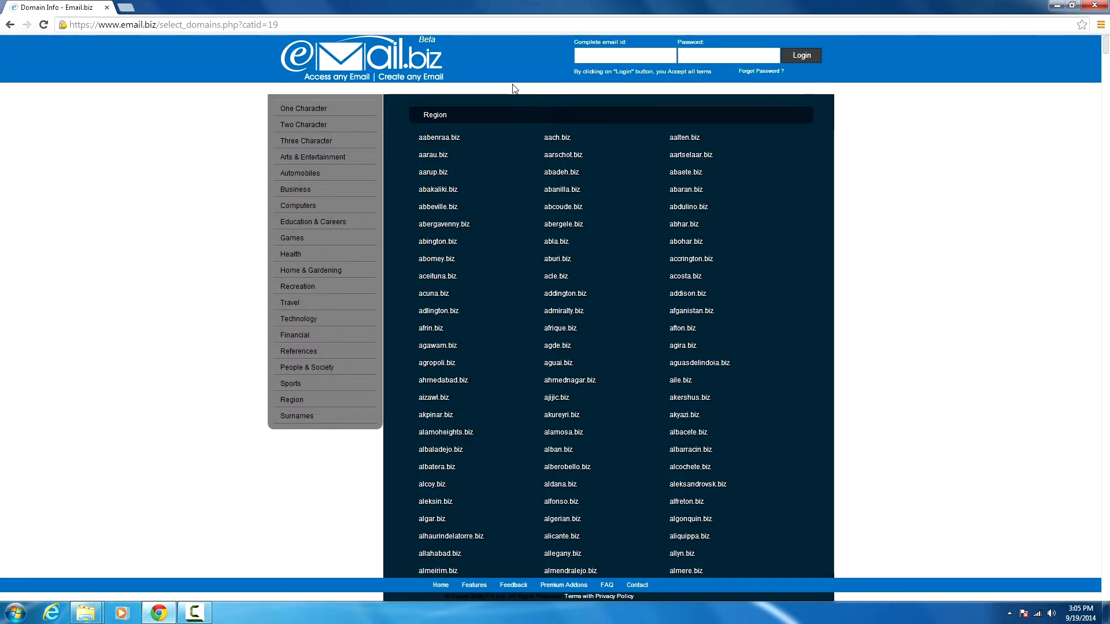
pyautogui.click(11, 25)
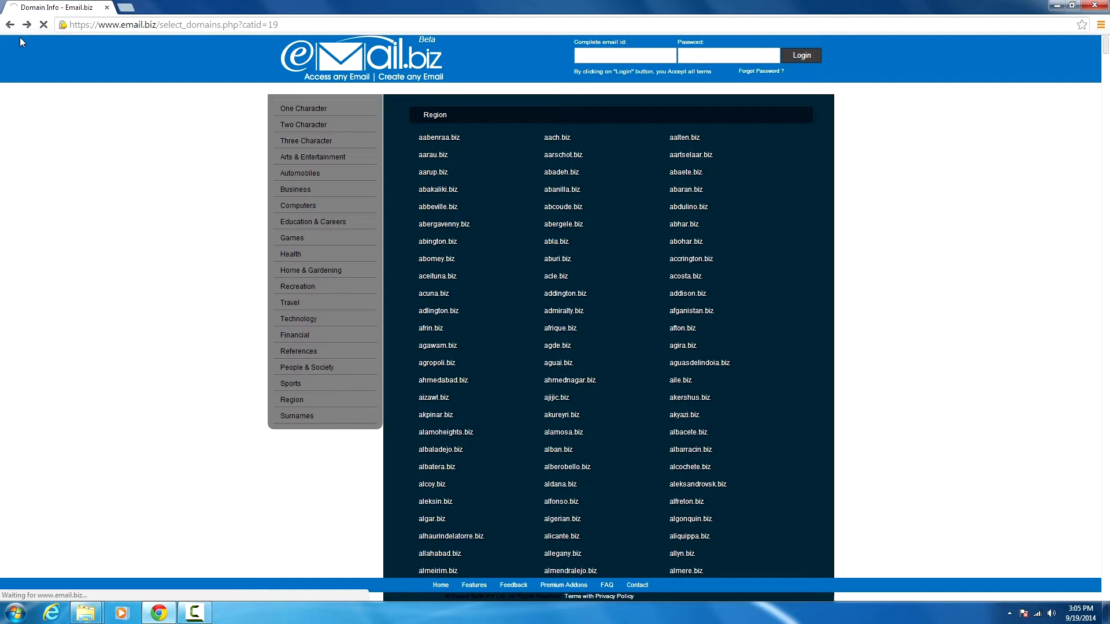
pyautogui.click(11, 25)
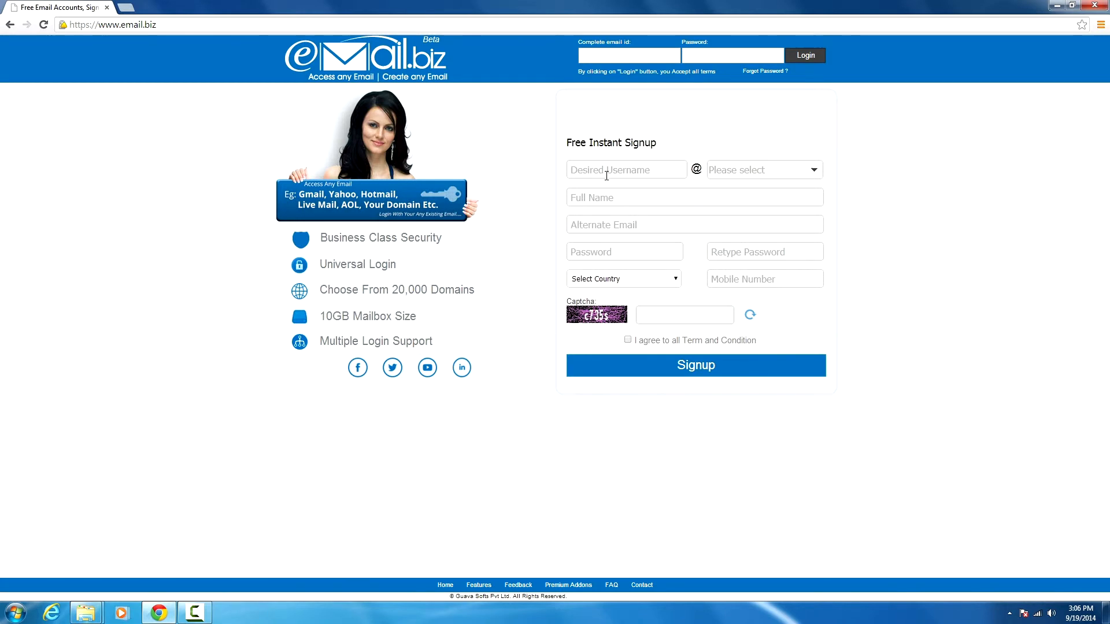
pyautogui.click(625, 168)
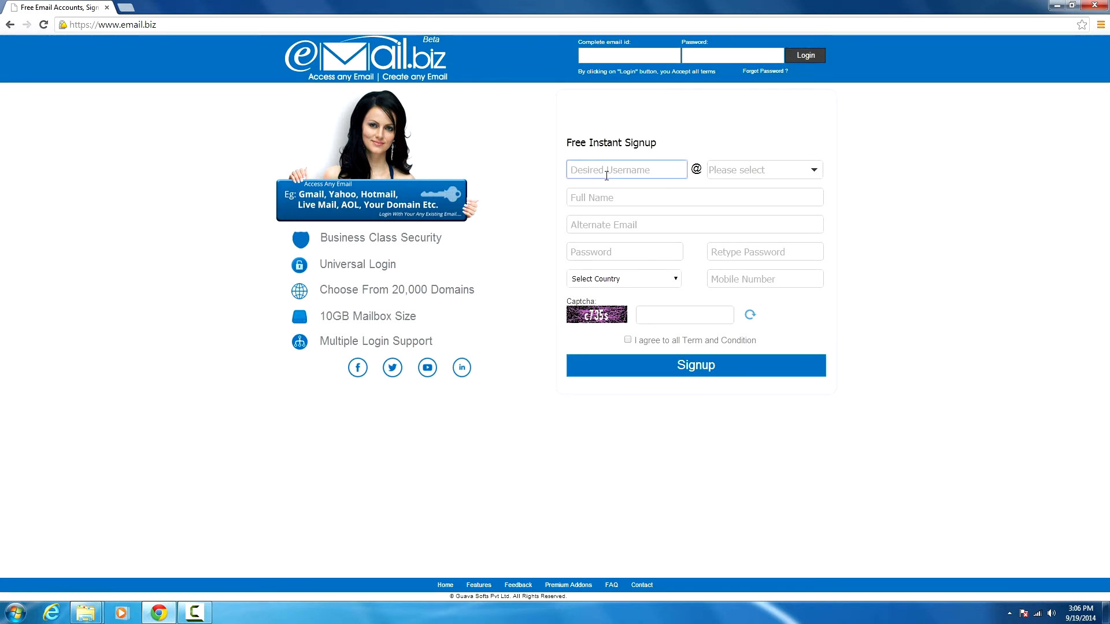
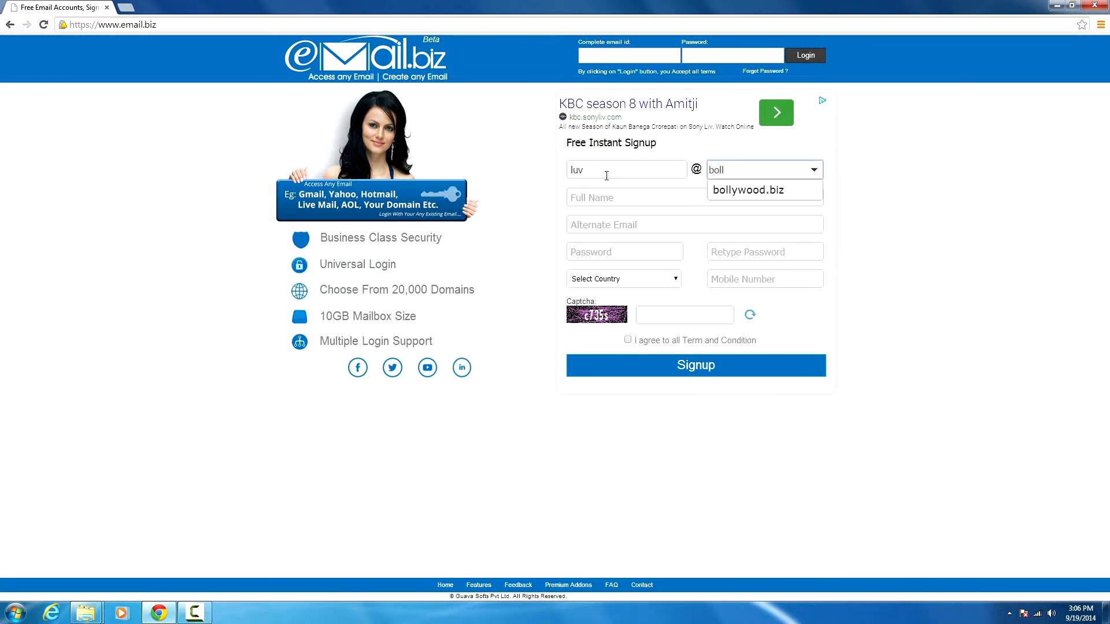
pyautogui.click(748, 189)
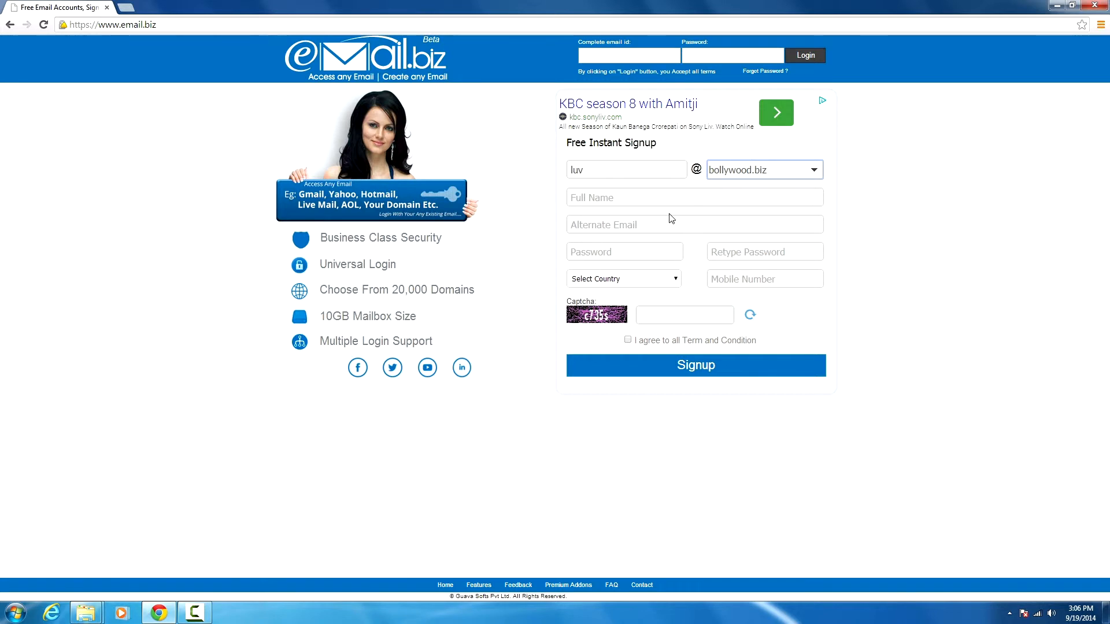
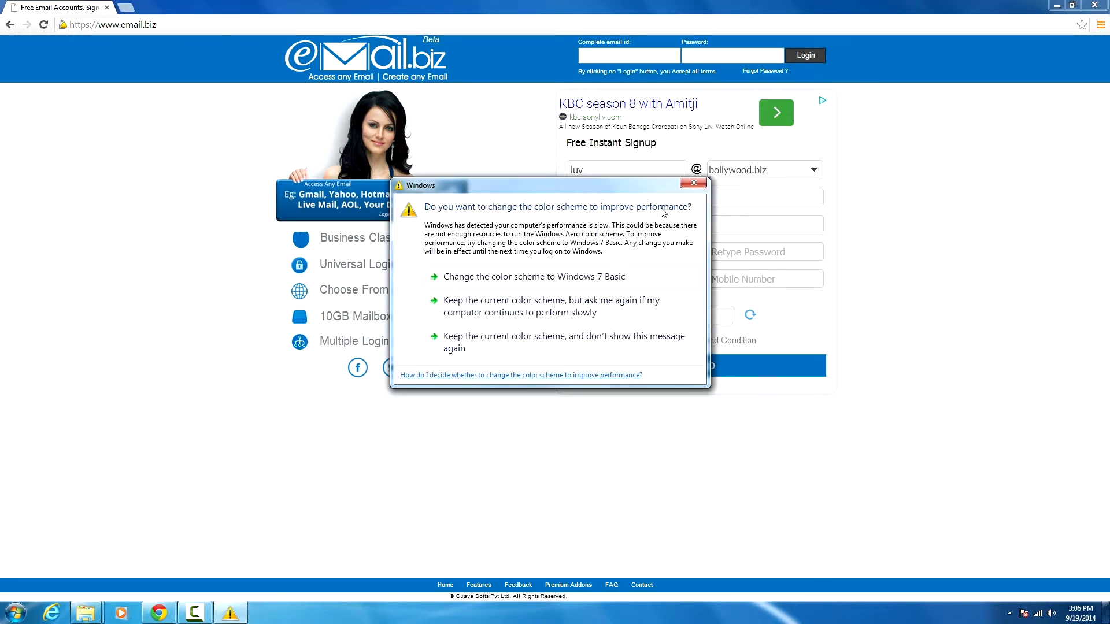
pyautogui.click(692, 184)
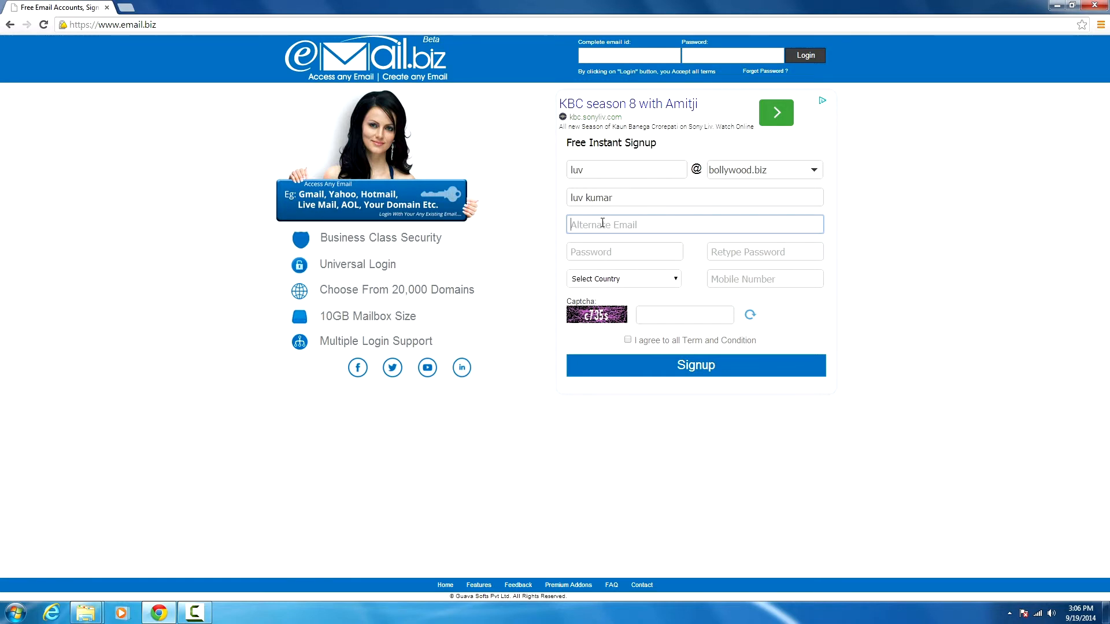
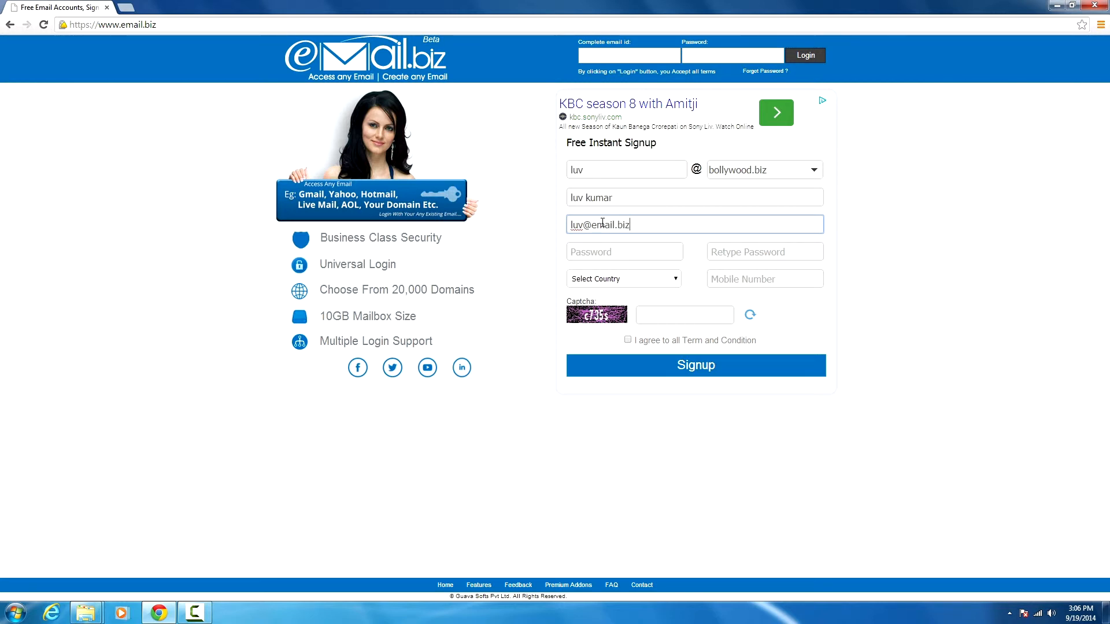
pyautogui.click(623, 251)
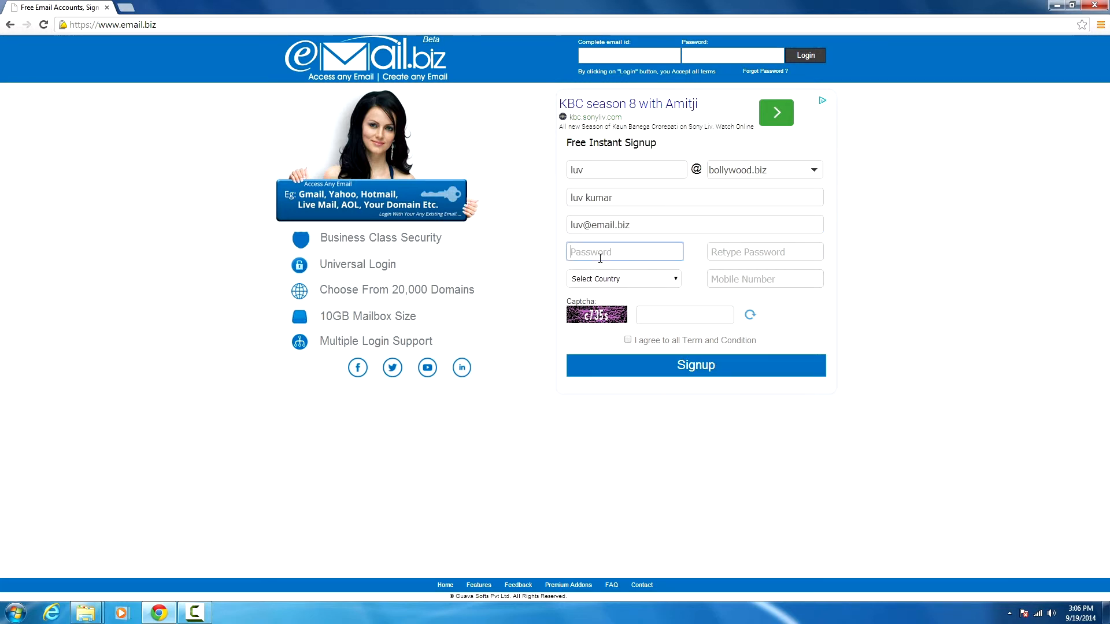
pyautogui.write('password')
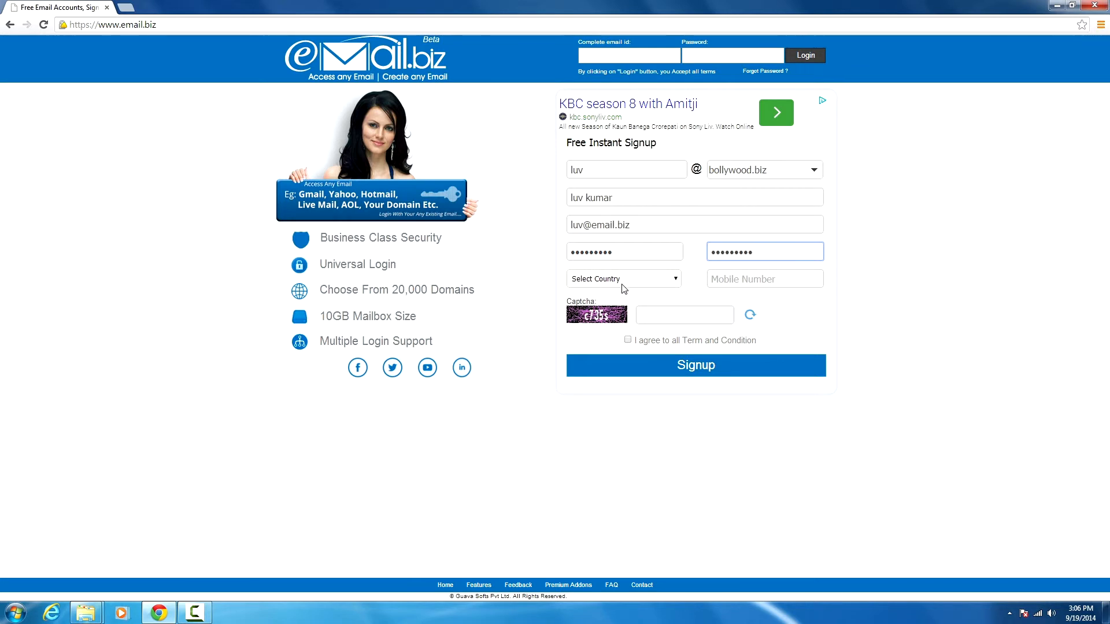
pyautogui.click(623, 278)
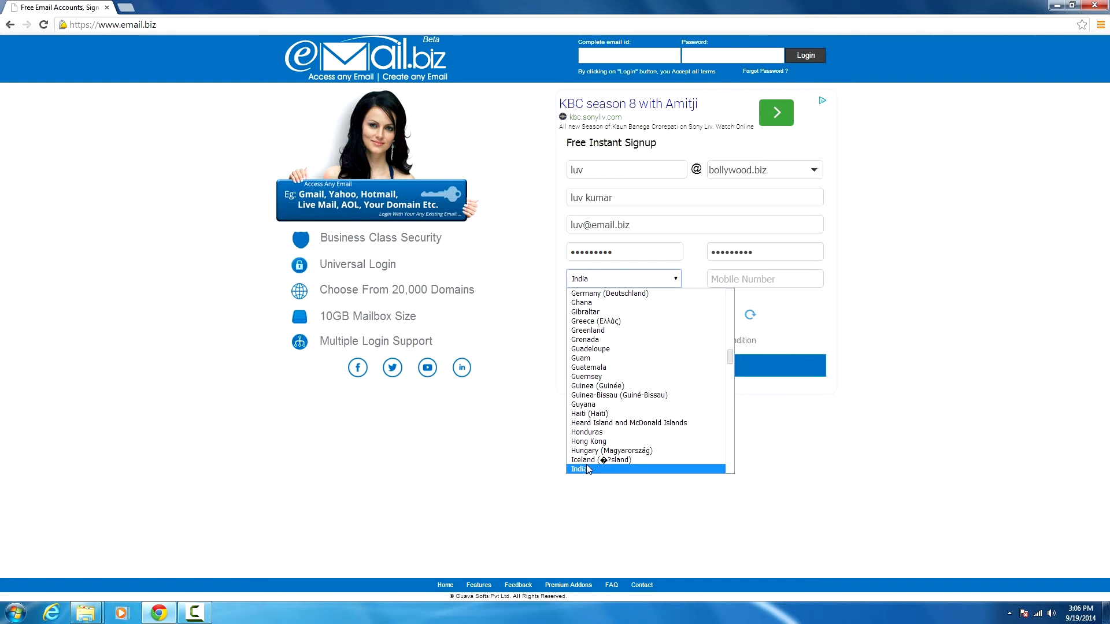
pyautogui.click(579, 469)
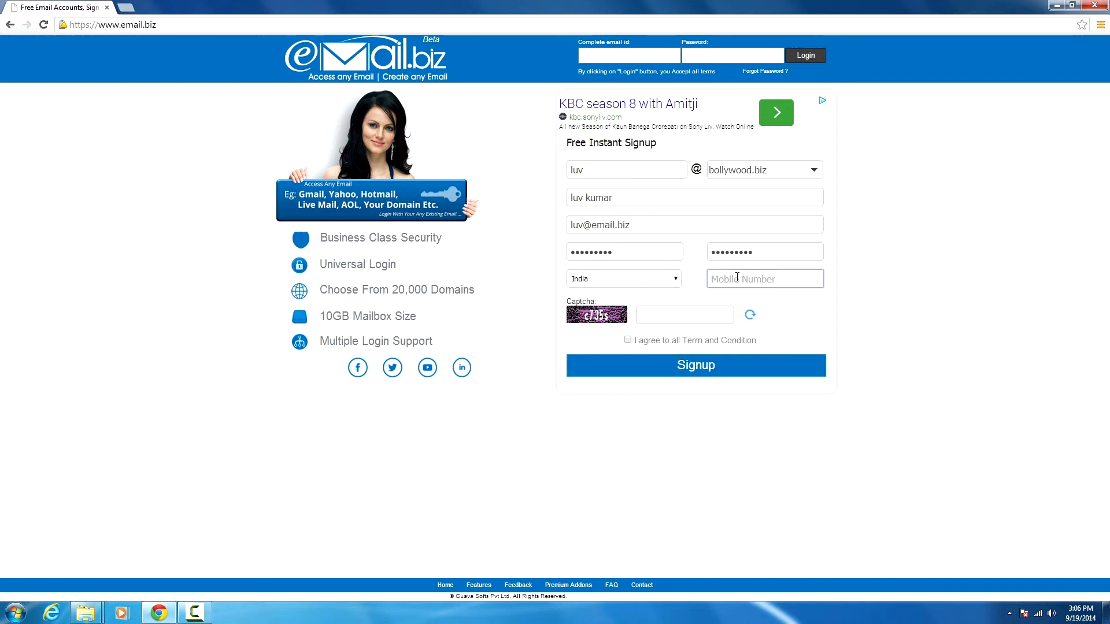
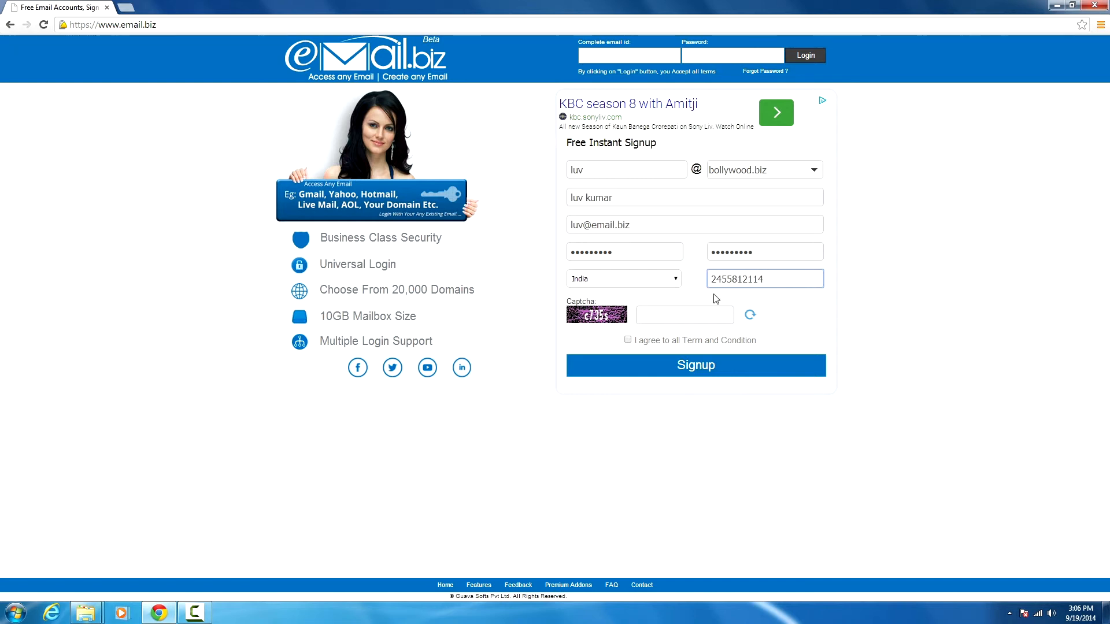
# Enter the captcha c735s and agree to the terms and conditions.
pyautogui.click(683, 314)
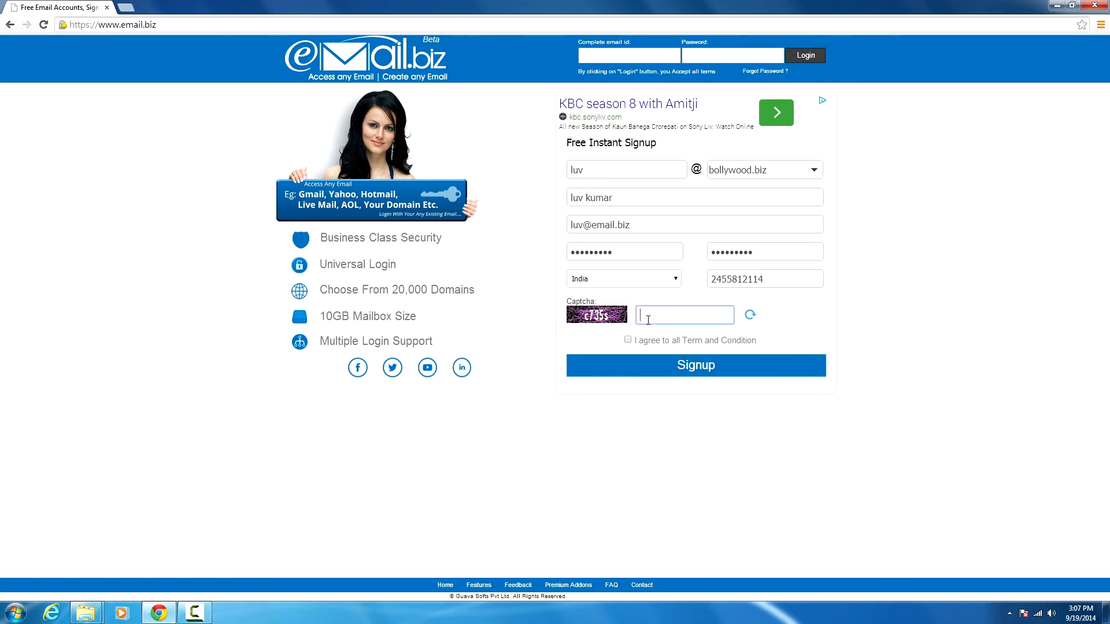
pyautogui.write('c7')
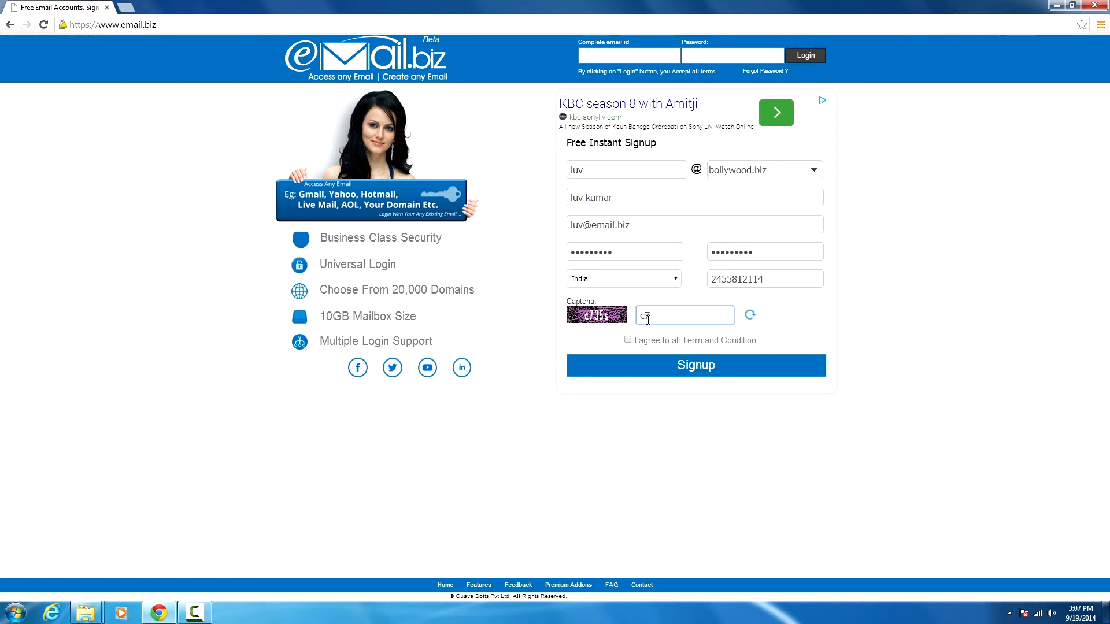
pyautogui.write('35s')
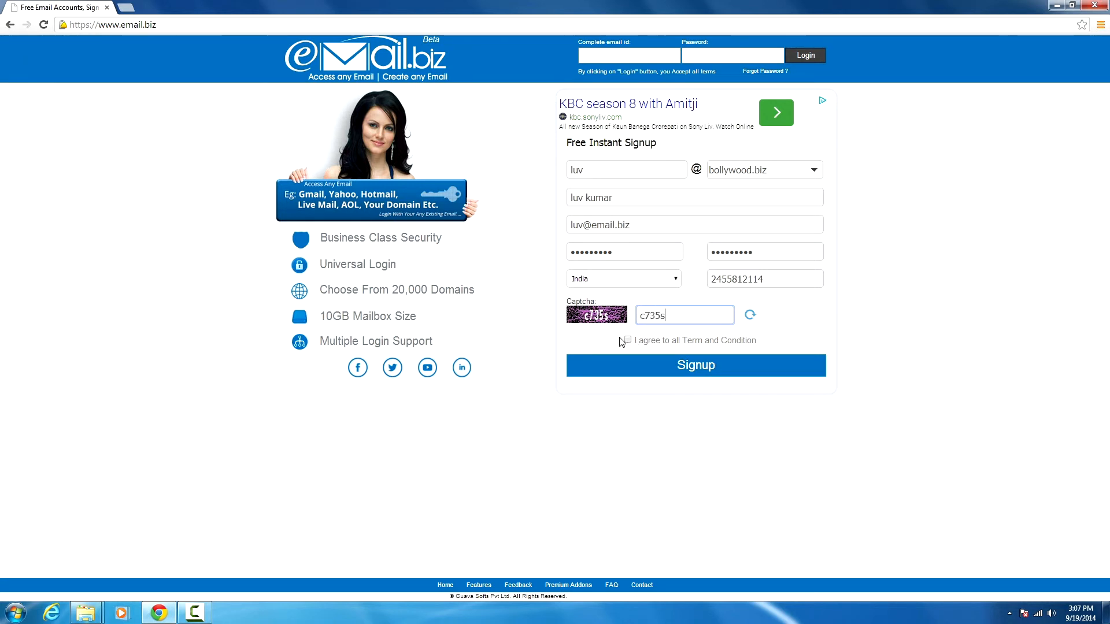
pyautogui.click(626, 340)
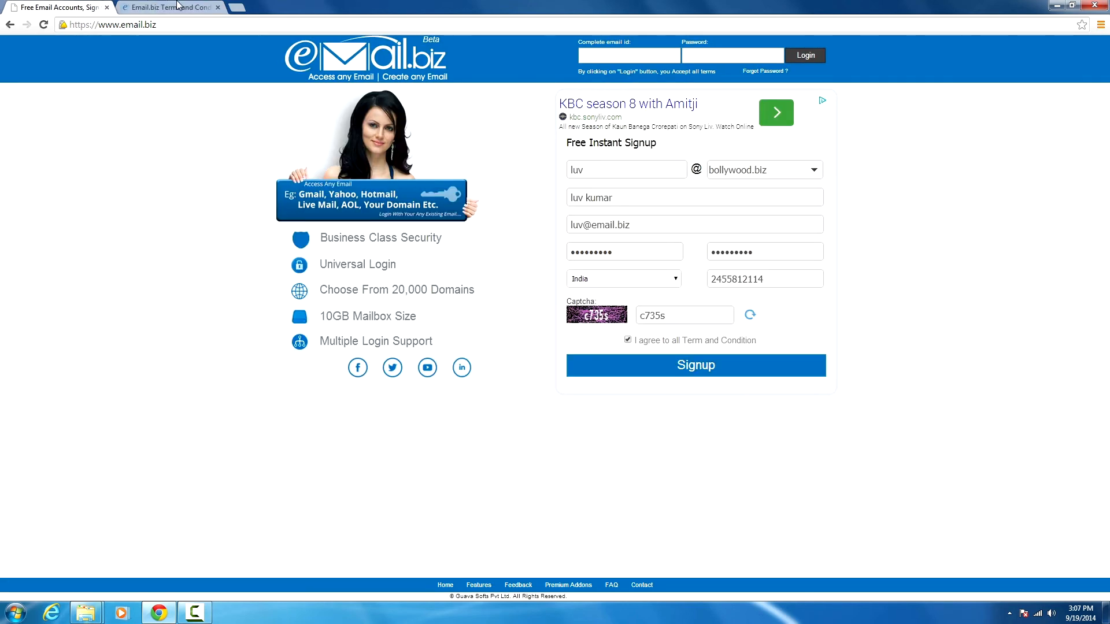
# Switch to the Terms and Conditions tab and scroll down to Code of Conduct.
pyautogui.click(170, 7)
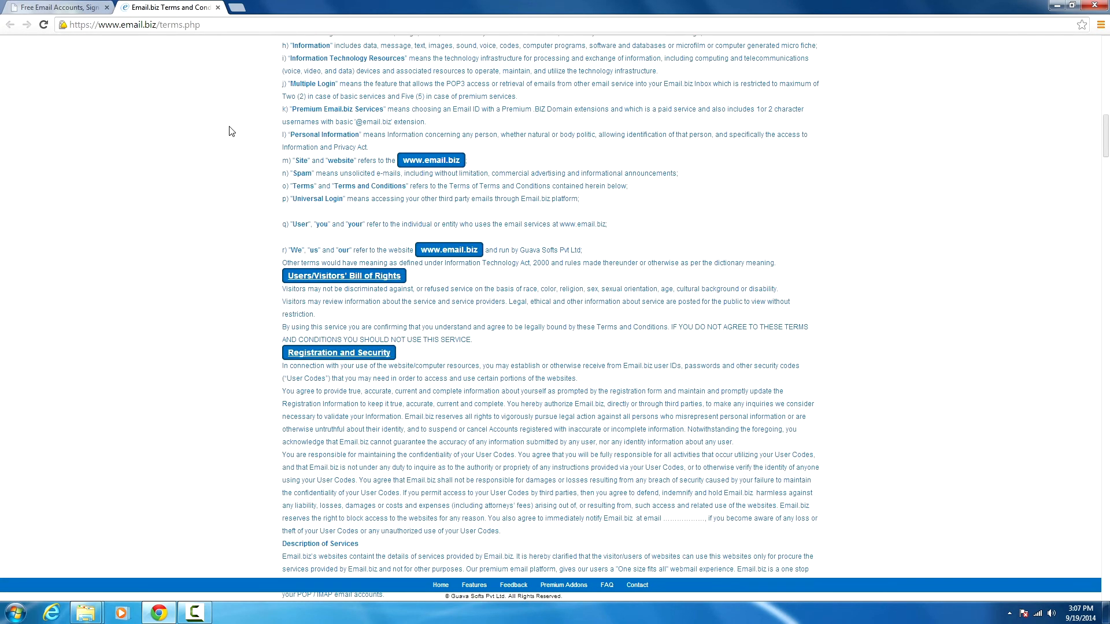
pyautogui.scroll(-3)
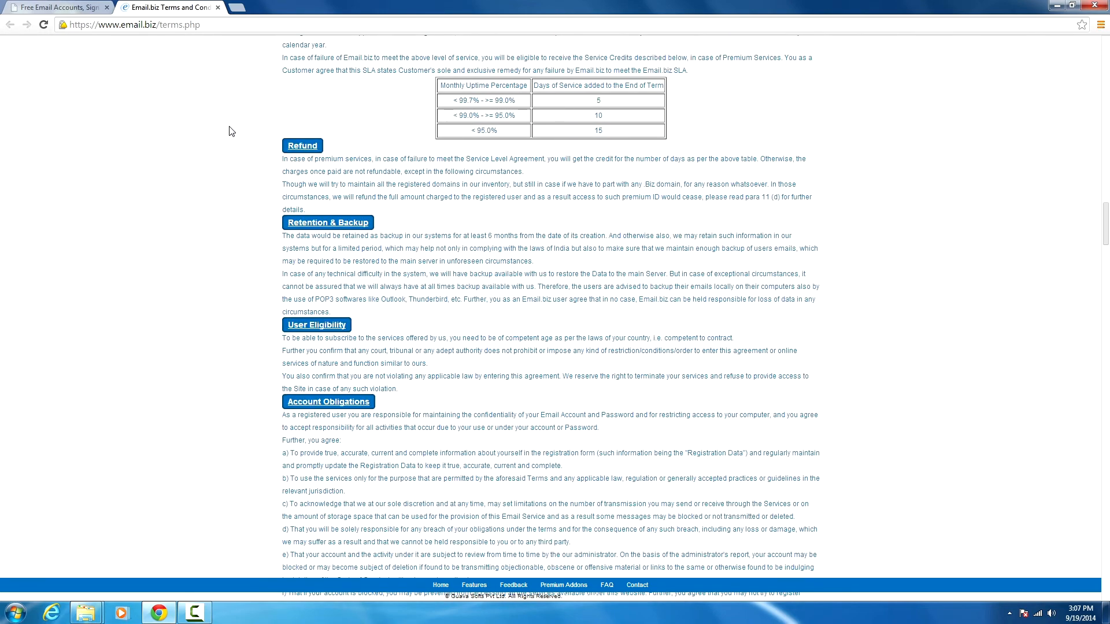
pyautogui.scroll(-3)
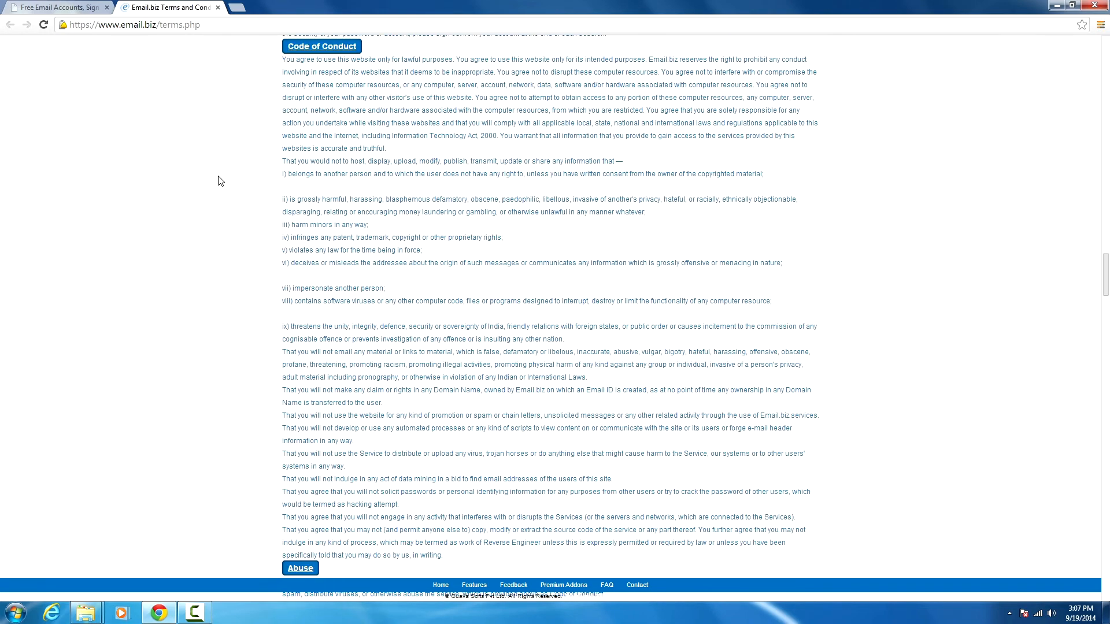